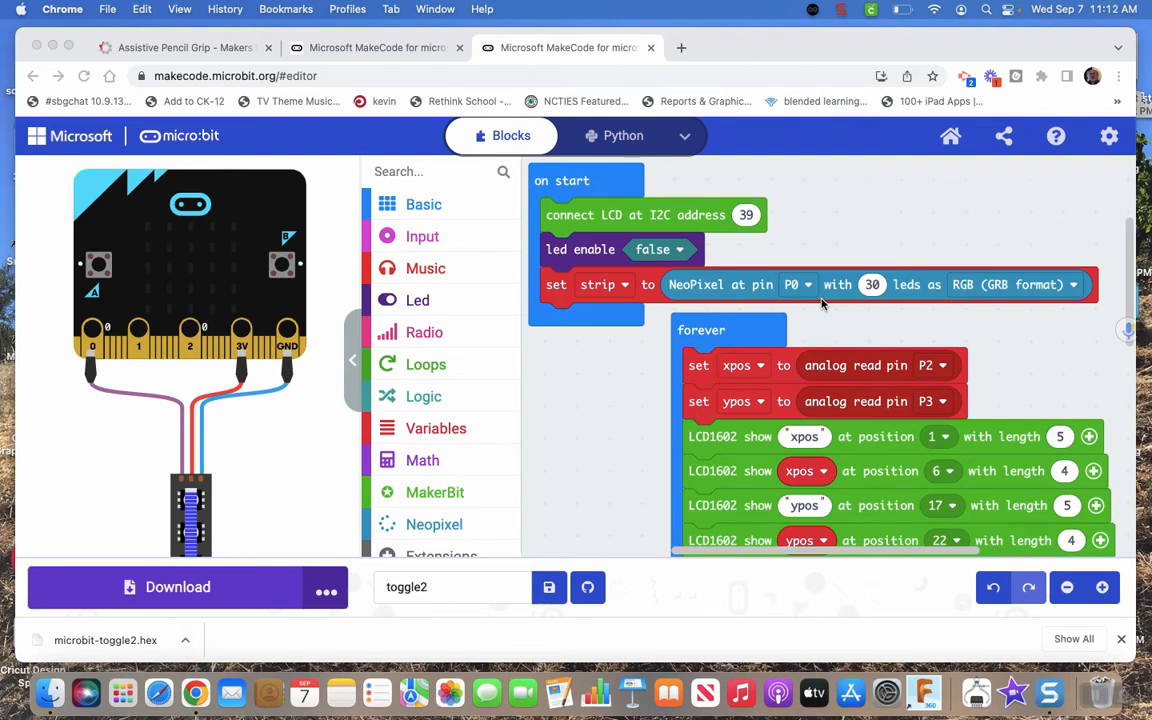
{"action": "mouse_move", "coordinate": [1077, 189]}
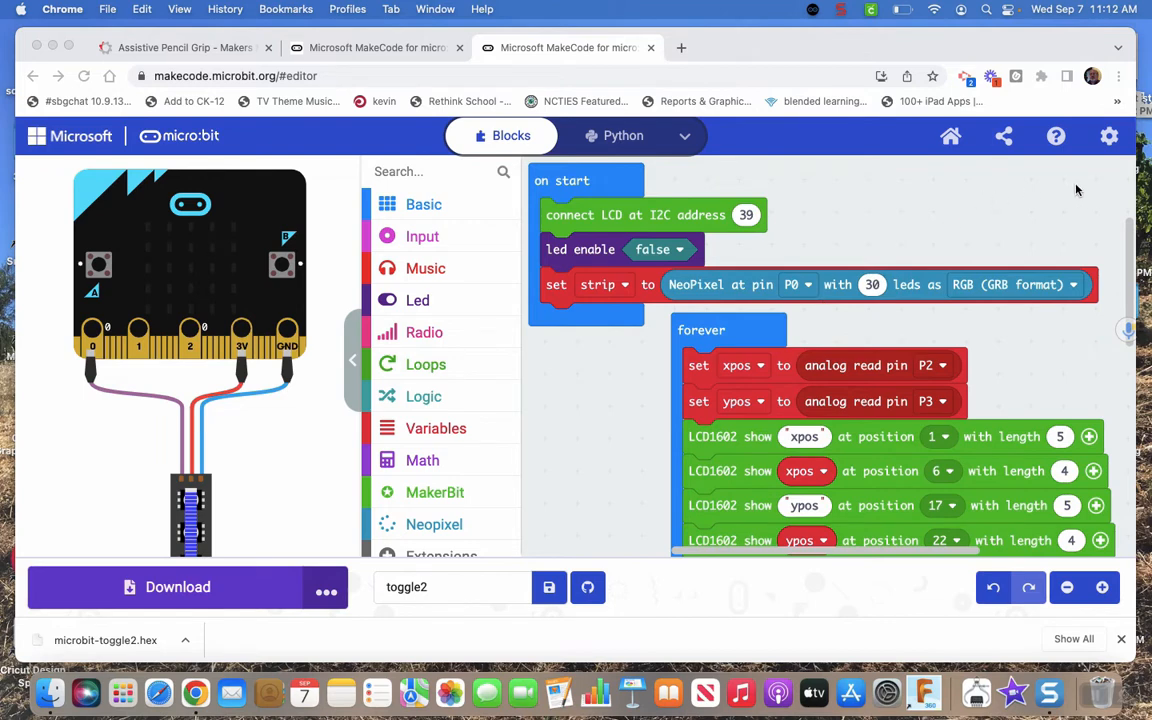
{"action": "mouse_move", "coordinate": [722, 215]}
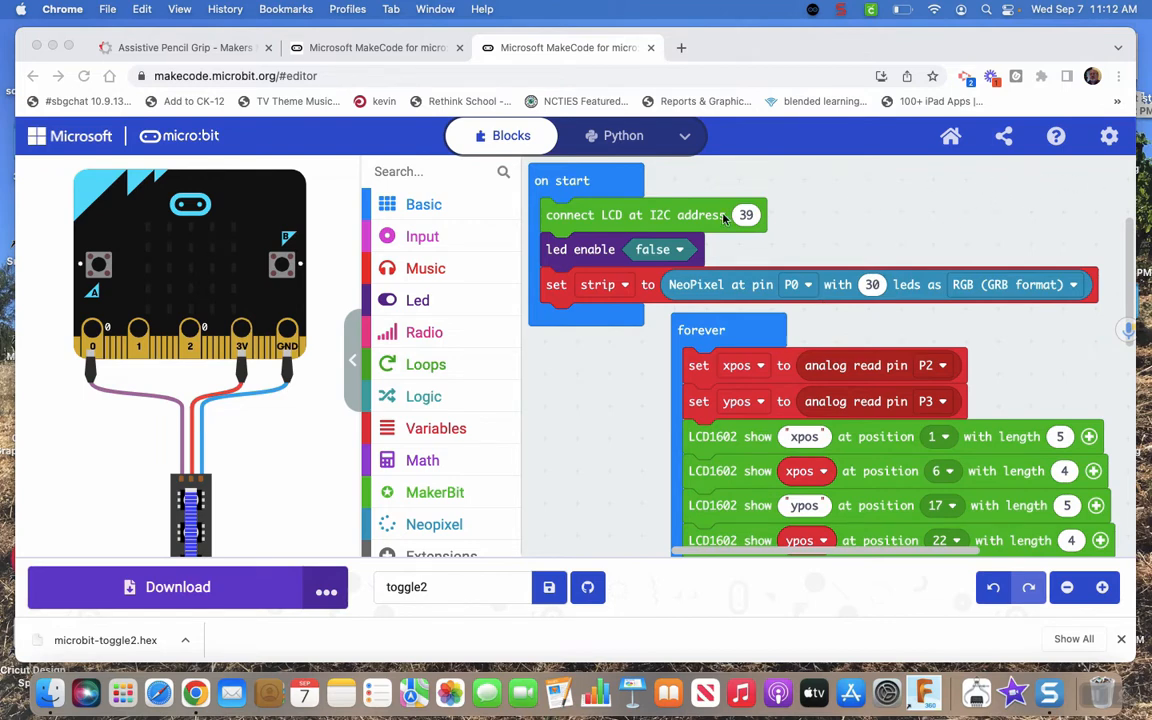
{"action": "mouse_move", "coordinate": [1108, 138]}
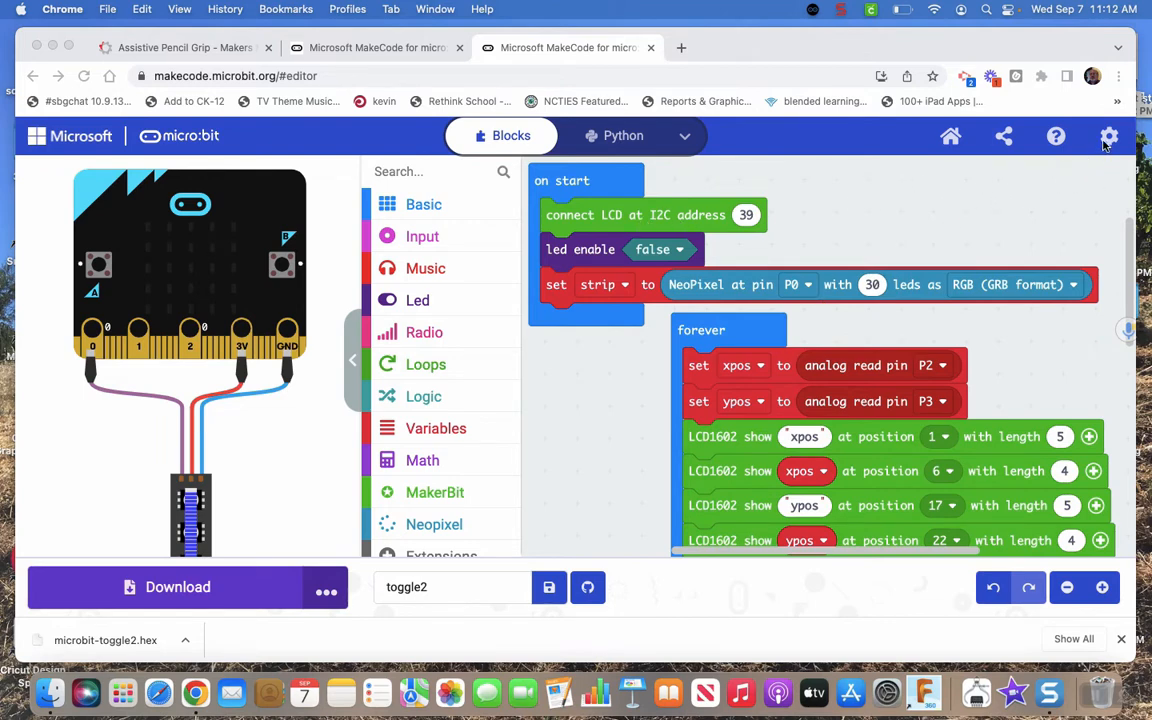
Step: Search the extensions gallery for '1602' to find the makerbit-lcd1602 extension
{"action": "left_click", "coordinate": [1109, 137]}
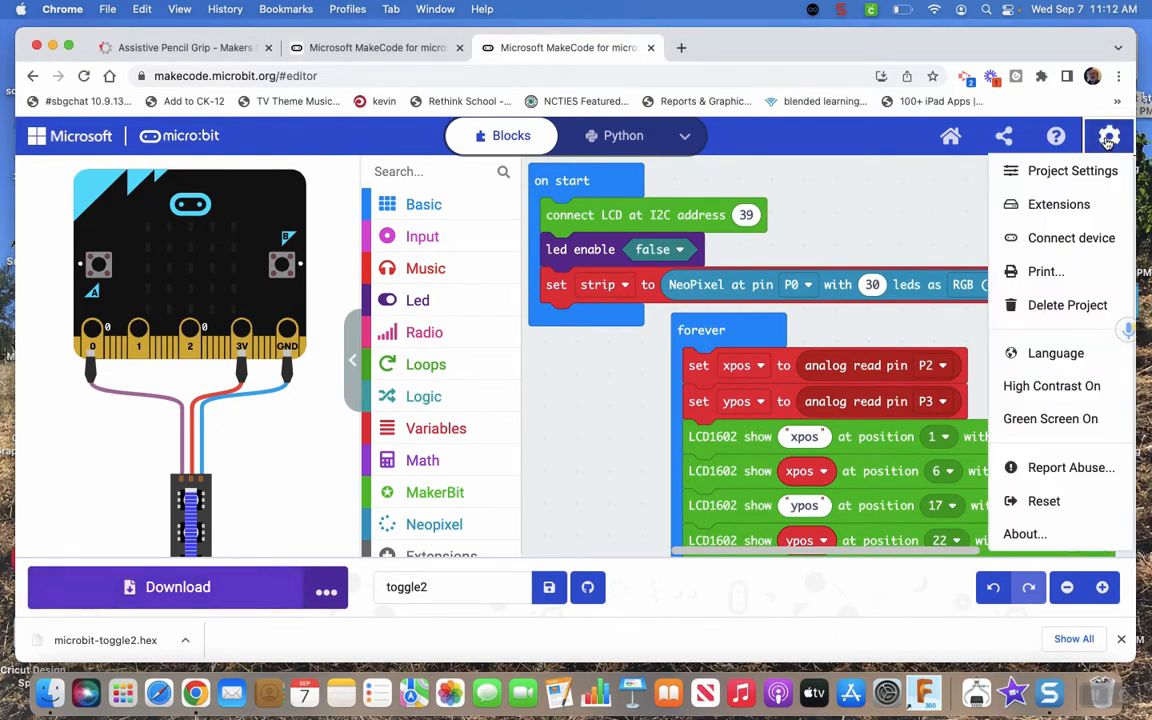
{"action": "left_click", "coordinate": [1058, 204]}
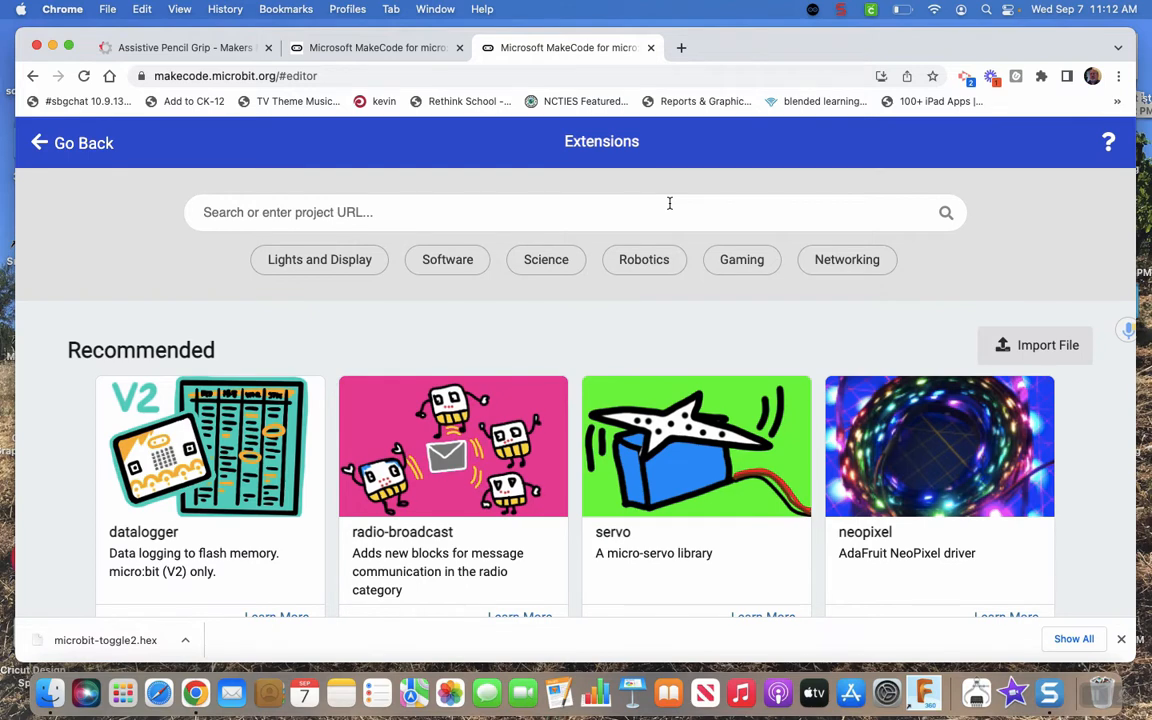
{"action": "type", "text": "1602"}
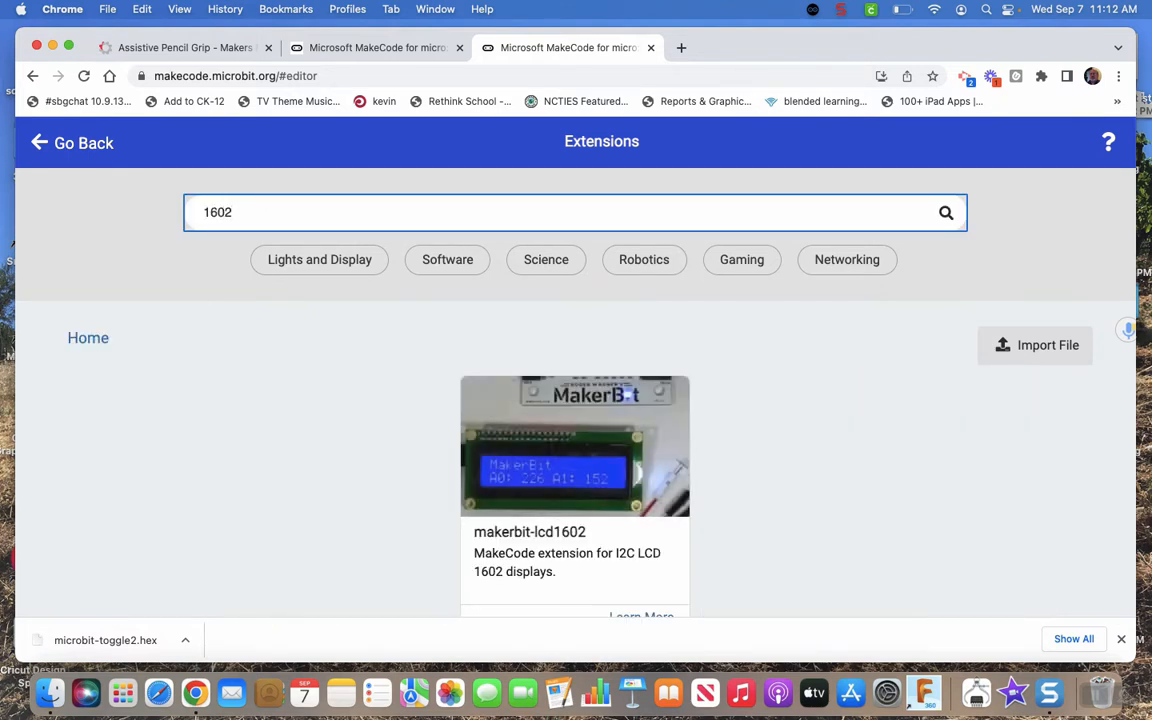
{"action": "mouse_move", "coordinate": [117, 145]}
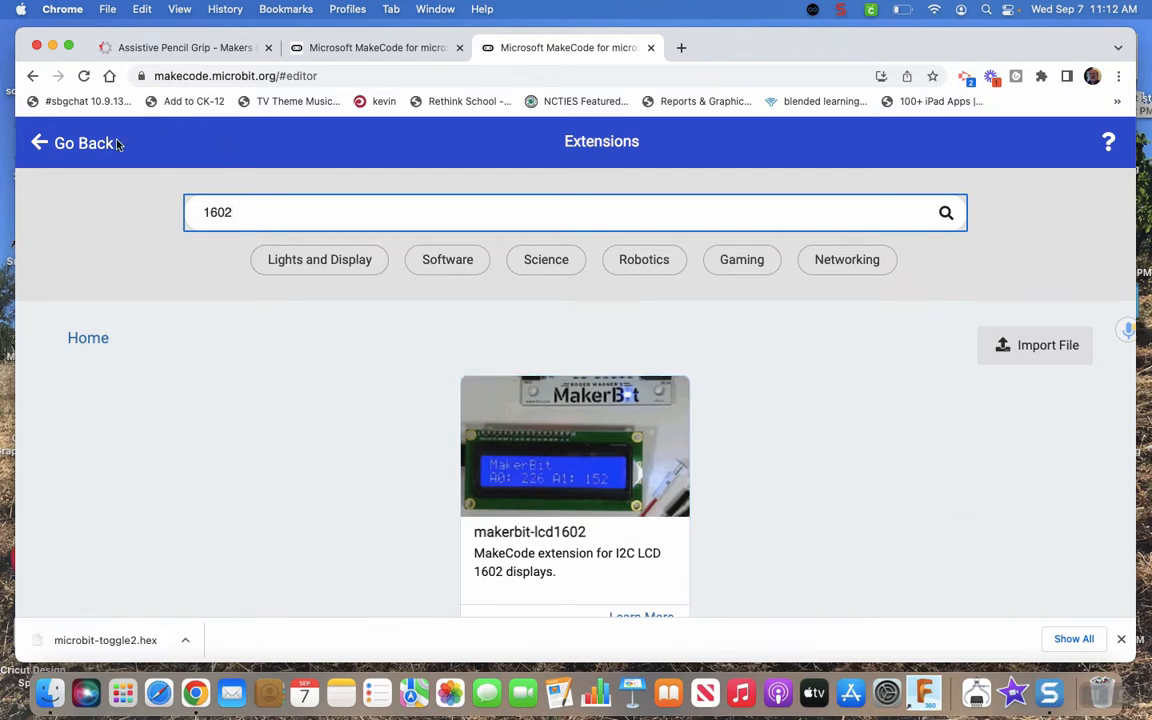
Step: Return to the program and inspect the LCD blocks showing xpos and ypos
{"action": "left_click", "coordinate": [75, 142]}
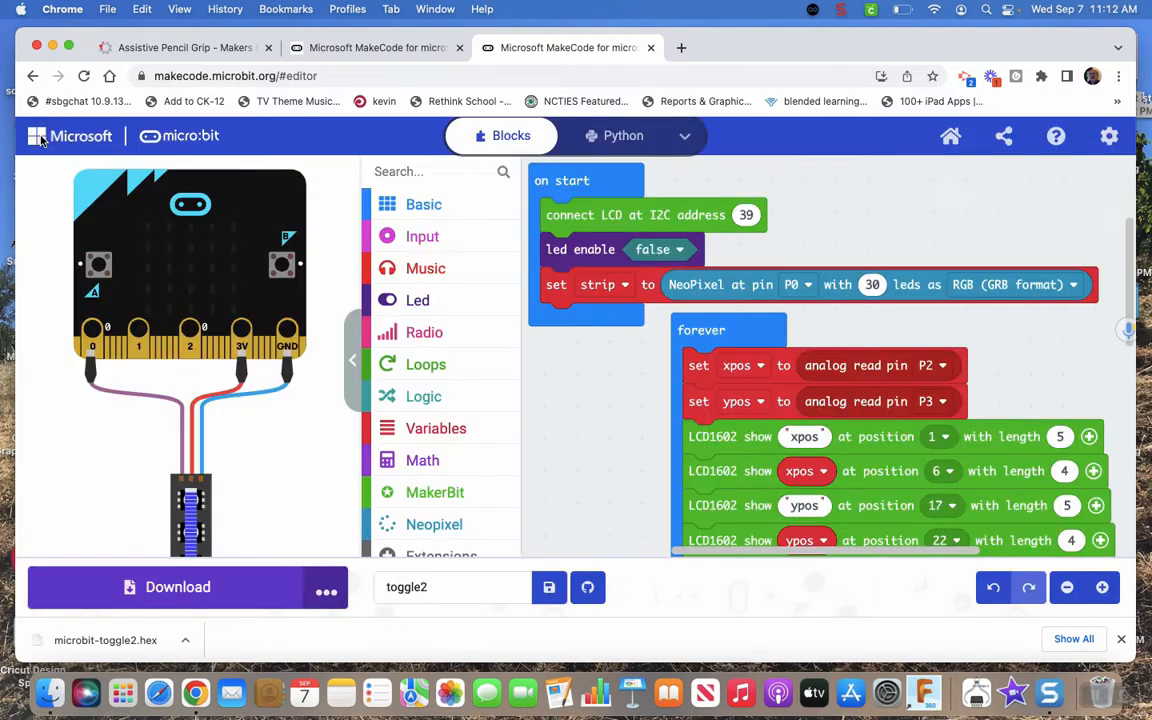
{"action": "mouse_move", "coordinate": [570, 215]}
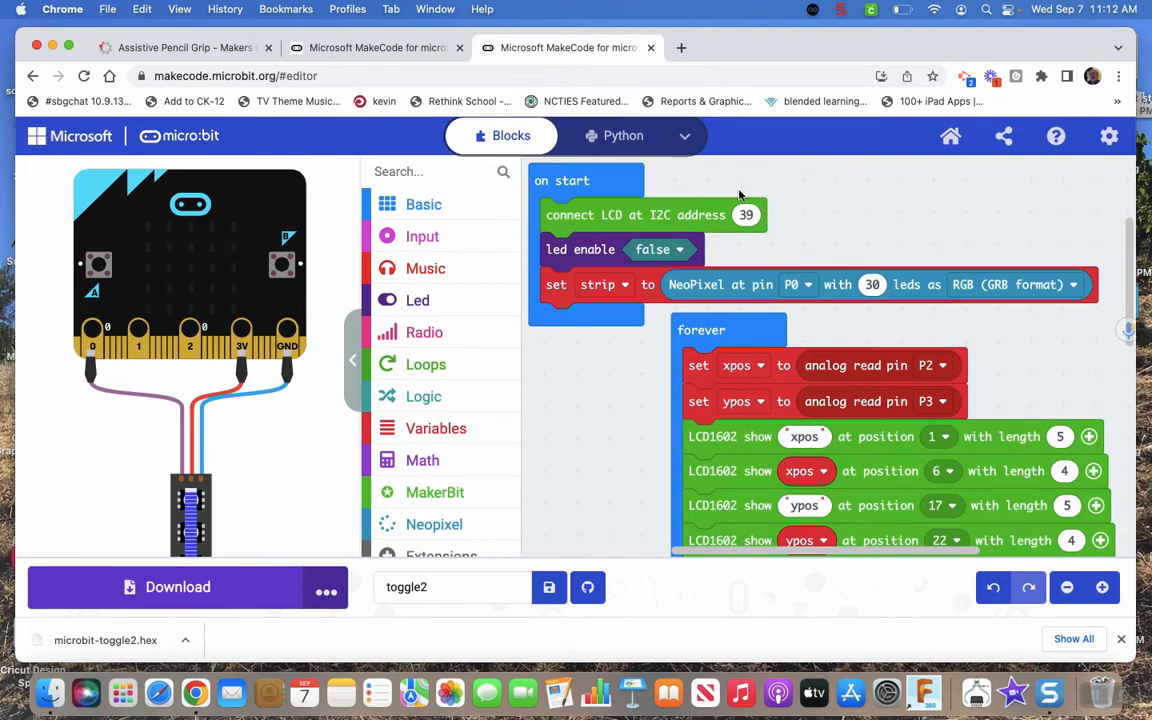
{"action": "mouse_move", "coordinate": [758, 205]}
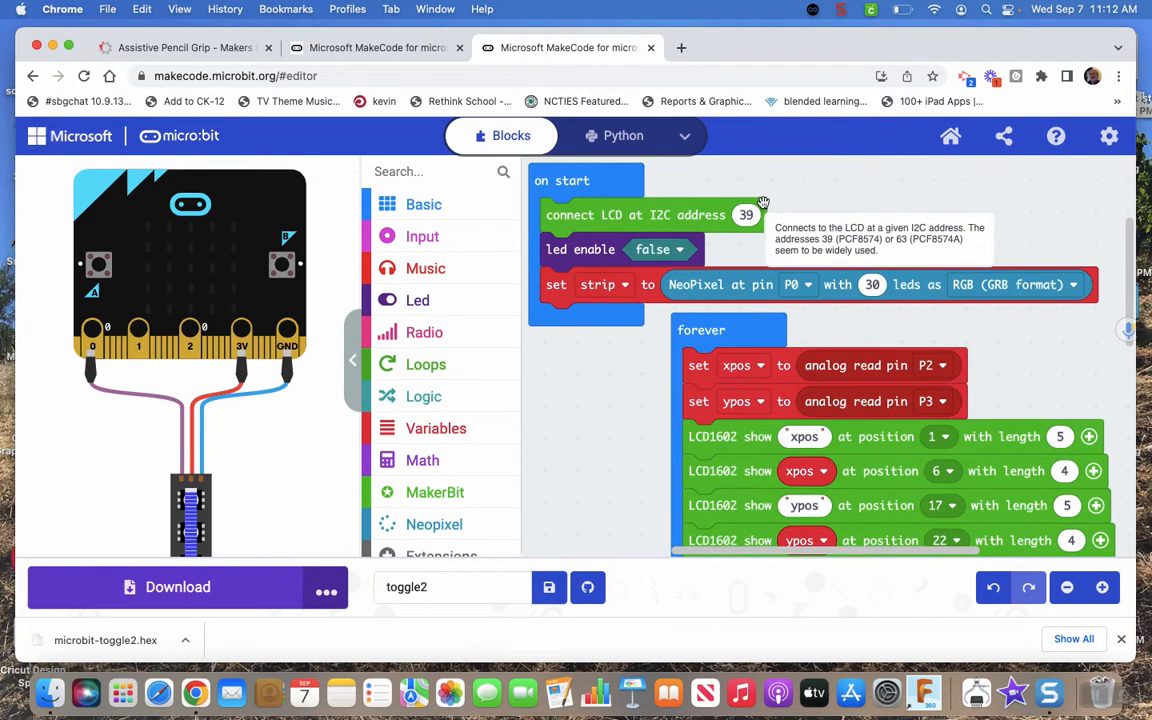
{"action": "scroll", "scroll_direction": "down", "scroll_amount": 3}
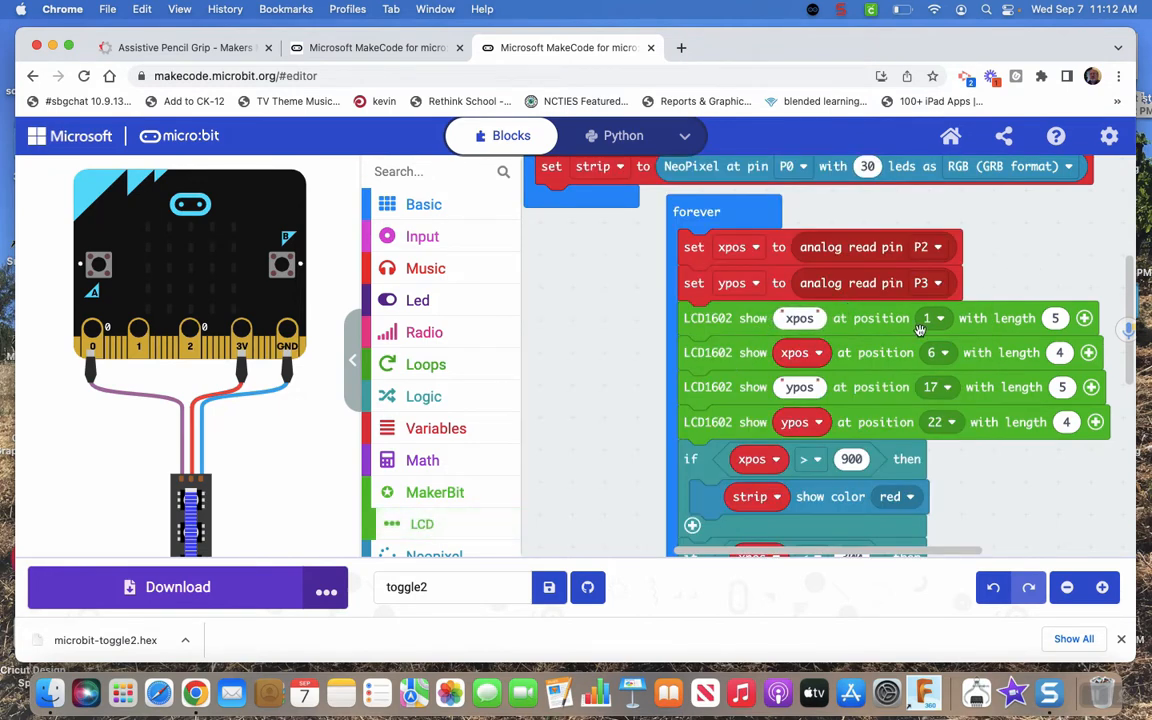
{"action": "left_click", "coordinate": [933, 318]}
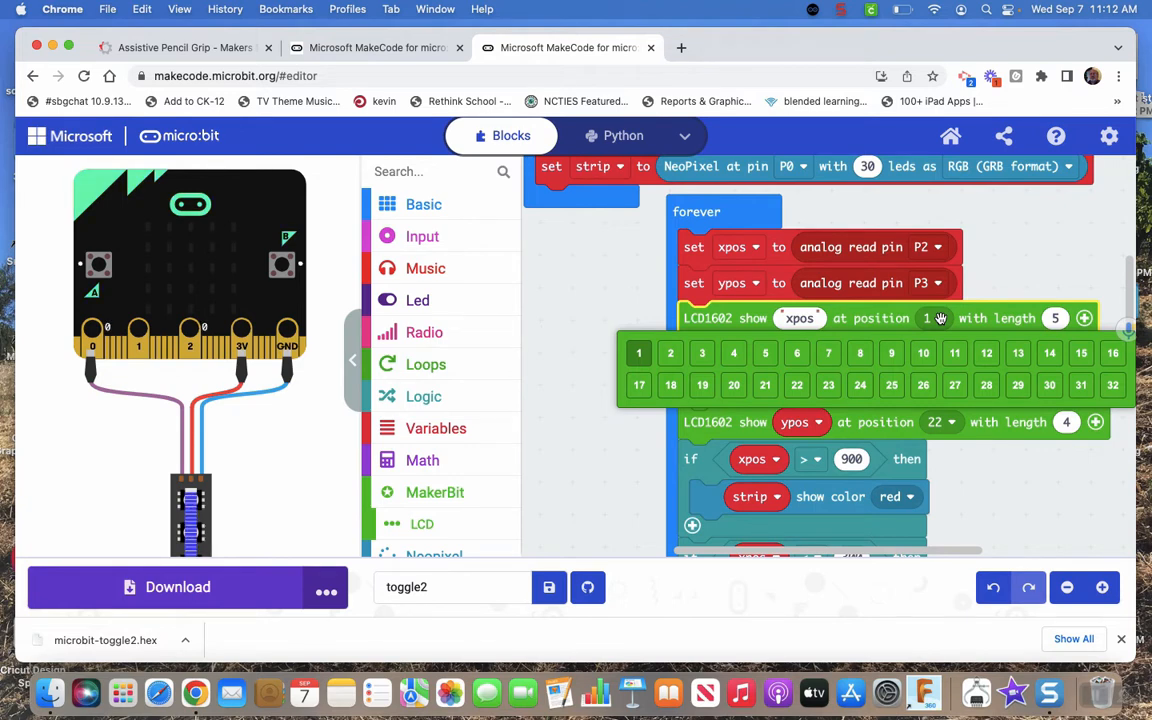
{"action": "mouse_move", "coordinate": [609, 282]}
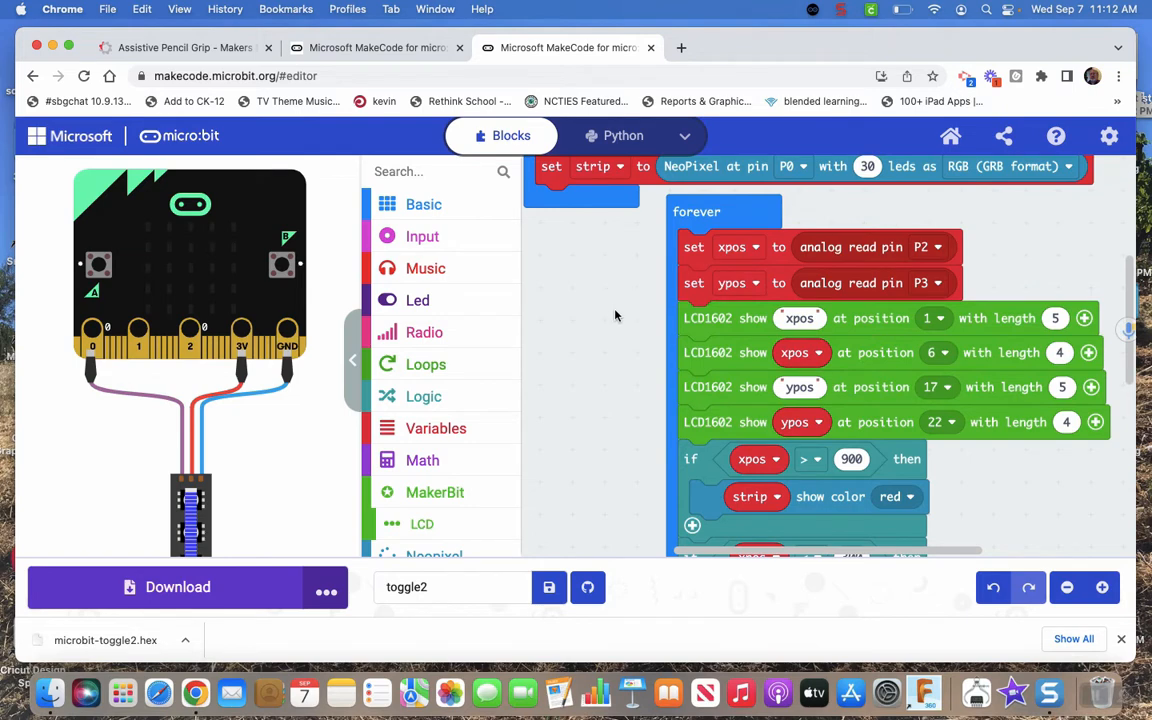
{"action": "scroll", "scroll_direction": "down", "scroll_amount": 3}
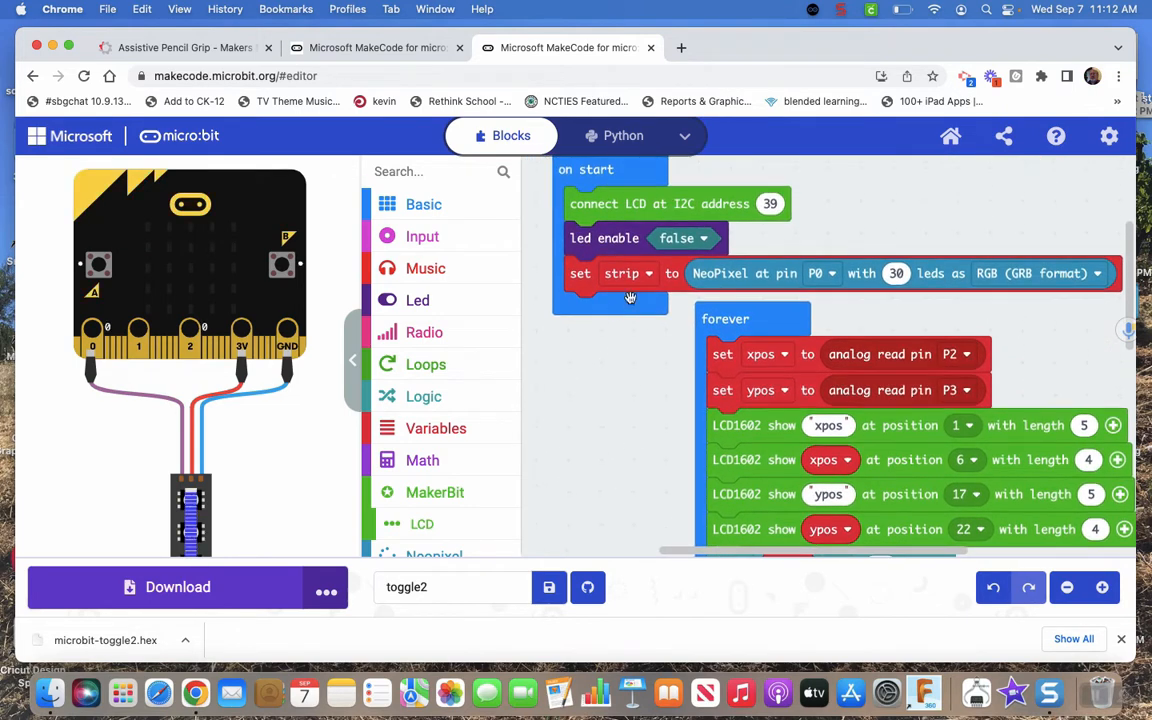
{"action": "mouse_move", "coordinate": [1075, 167]}
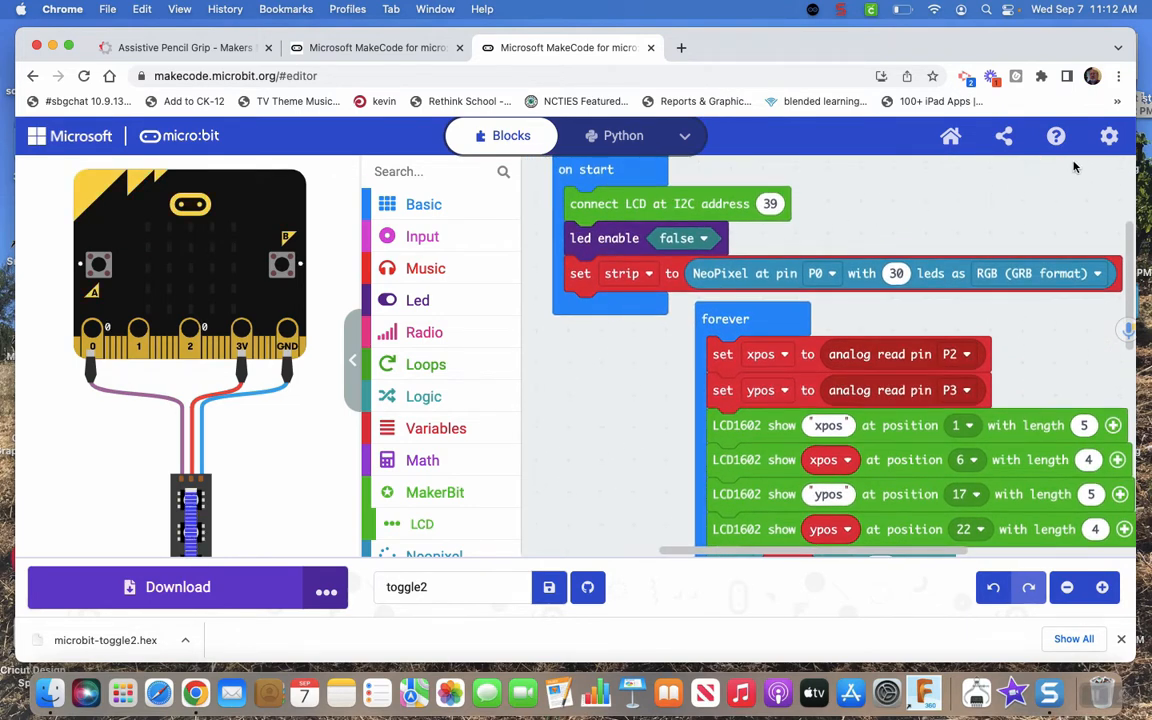
{"action": "left_click", "coordinate": [1108, 135]}
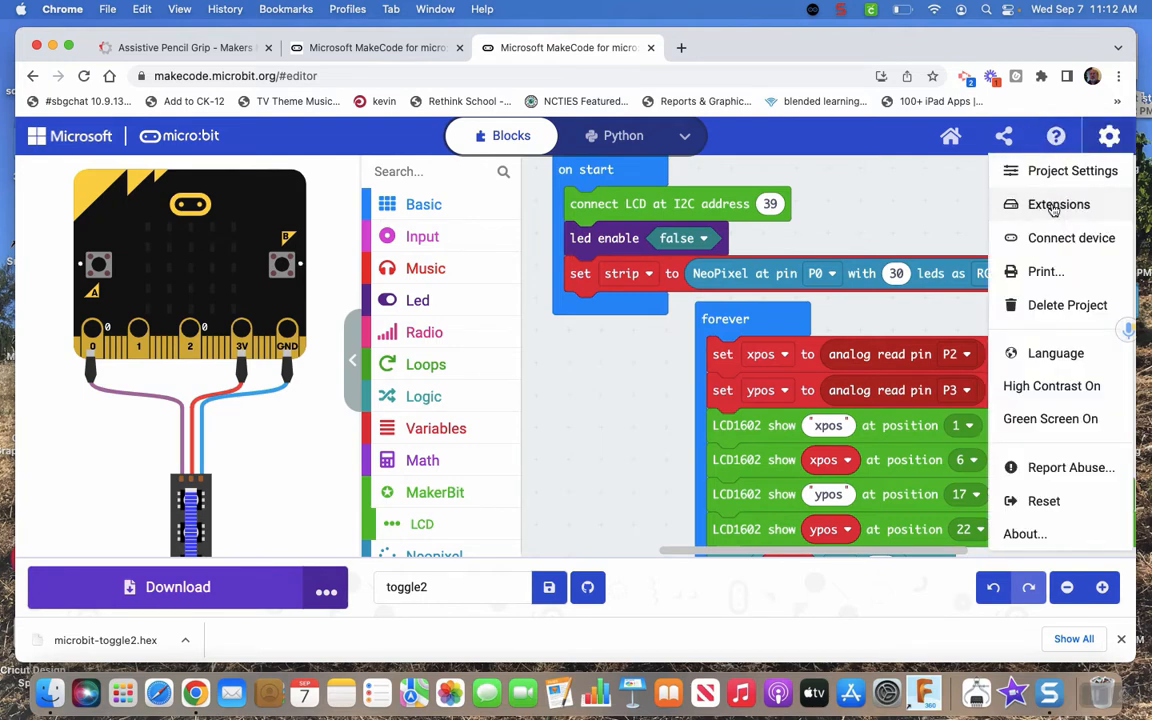
{"action": "left_click", "coordinate": [1058, 204]}
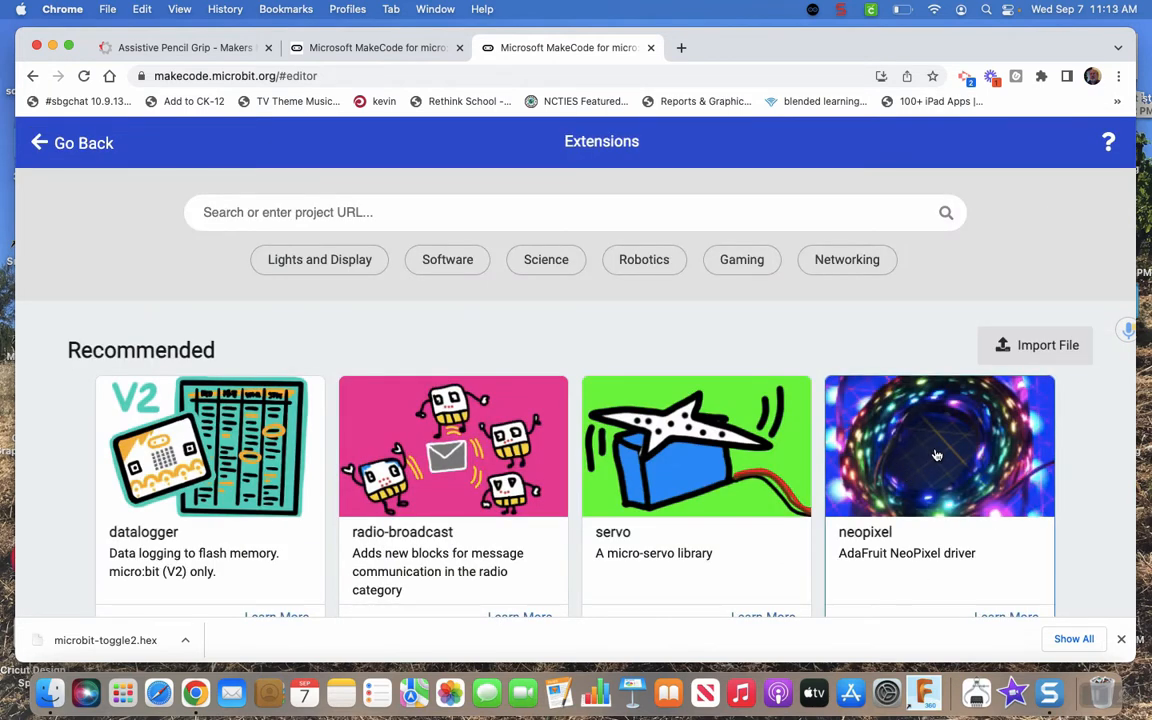
{"action": "left_click", "coordinate": [68, 143]}
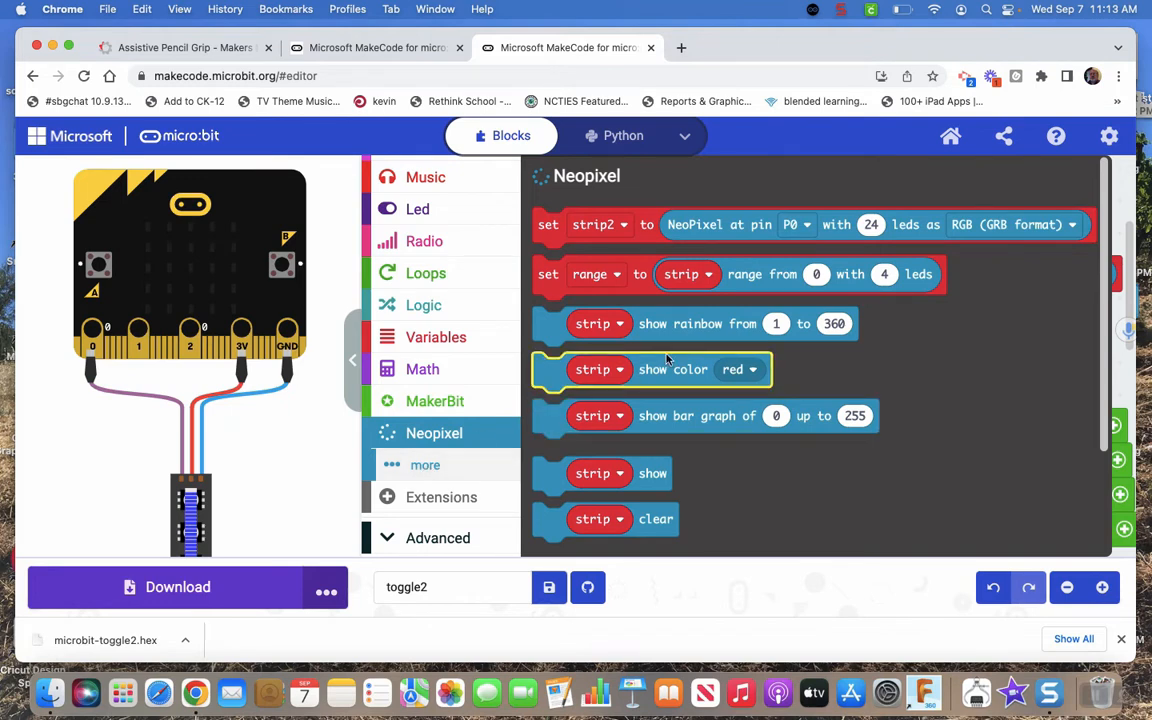
{"action": "left_click", "coordinate": [871, 224]}
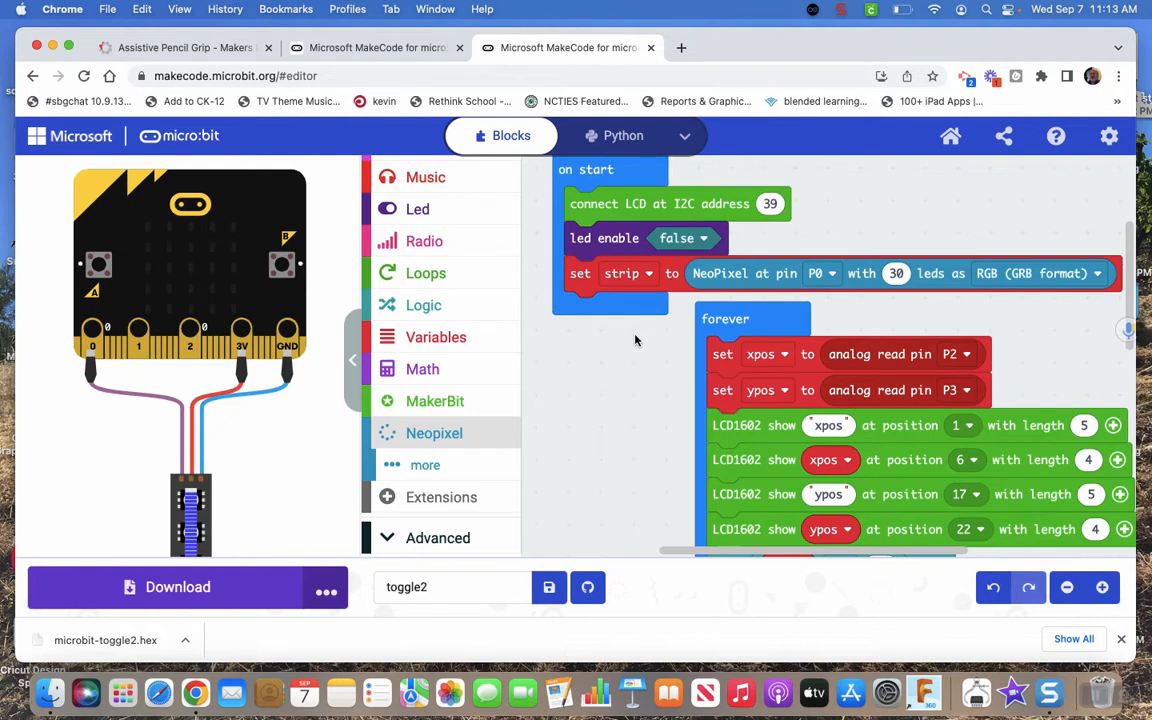
{"action": "mouse_move", "coordinate": [648, 405]}
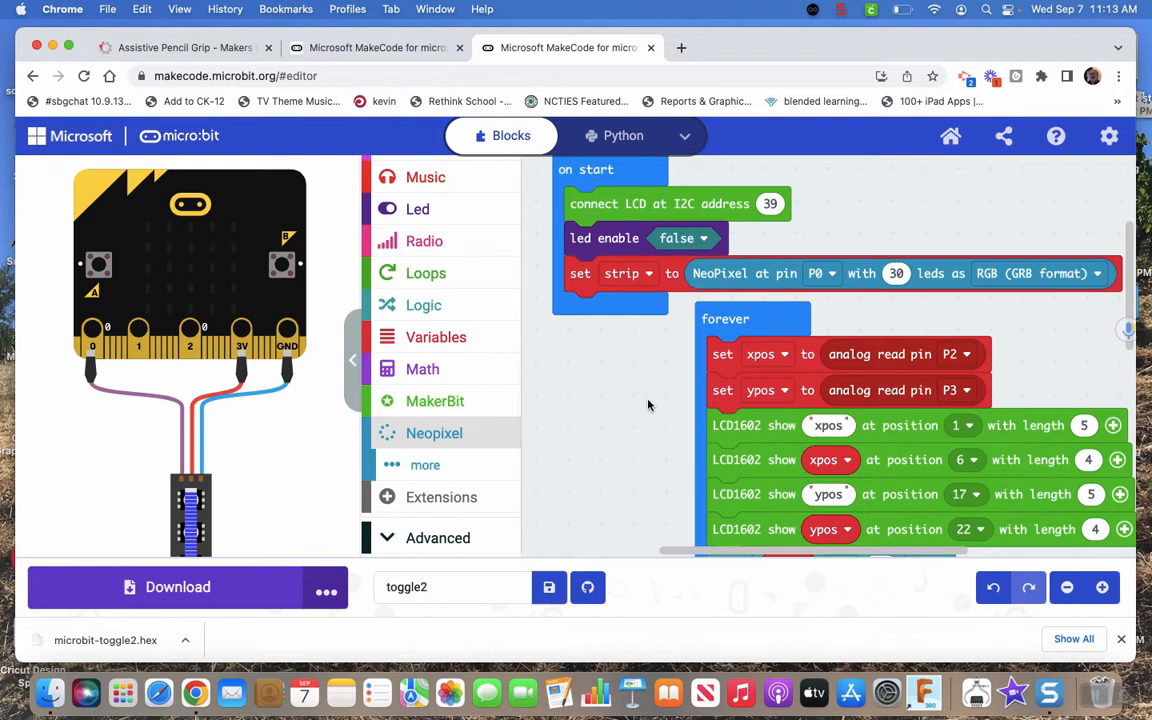
Step: Bring up the Variables blocks to get a 'set strip to 0' block
{"action": "scroll", "scroll_direction": "down", "scroll_amount": 3}
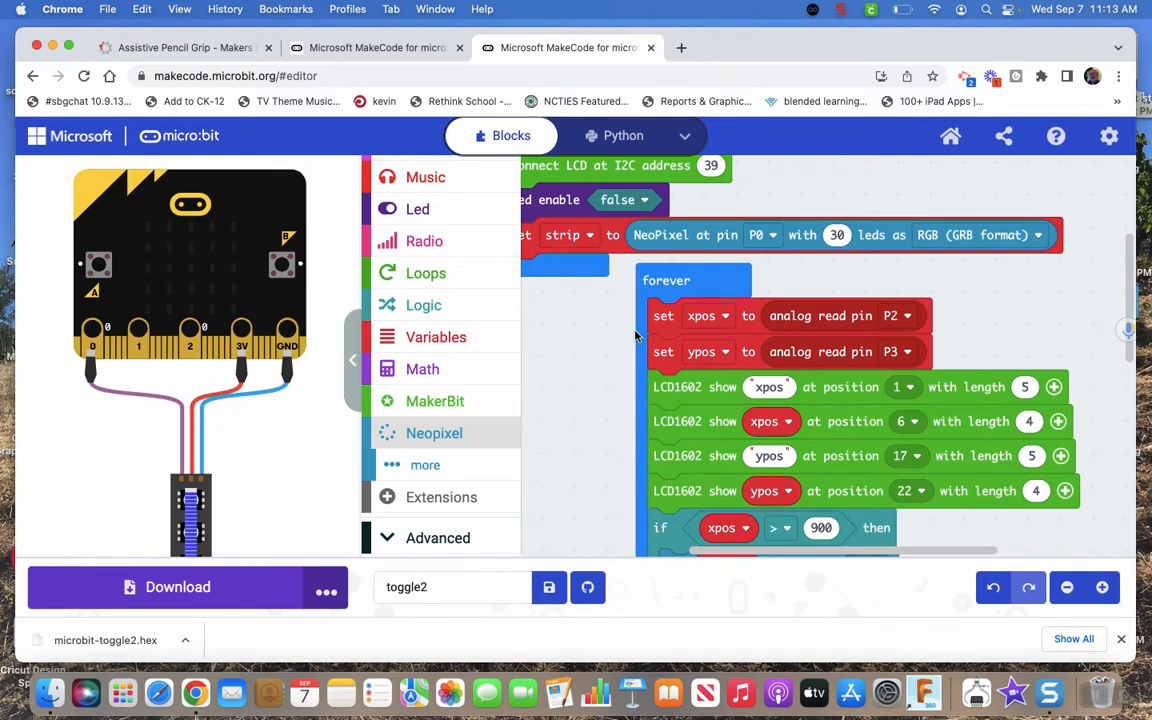
{"action": "mouse_move", "coordinate": [557, 346]}
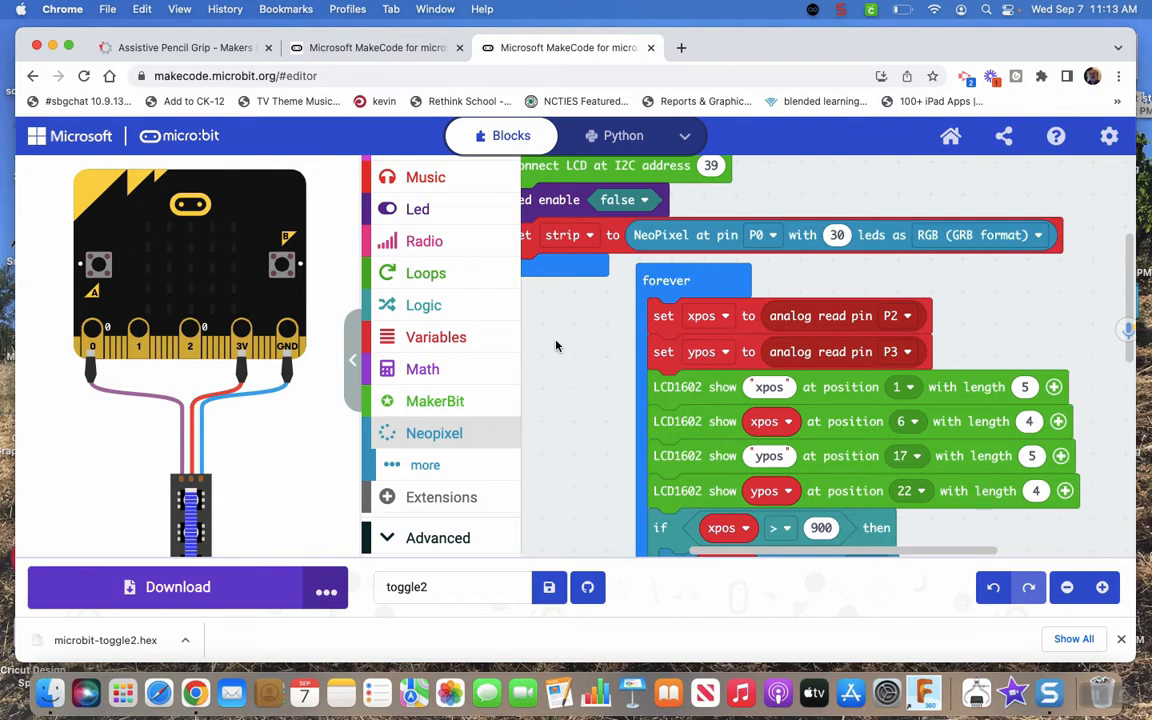
{"action": "mouse_move", "coordinate": [465, 336]}
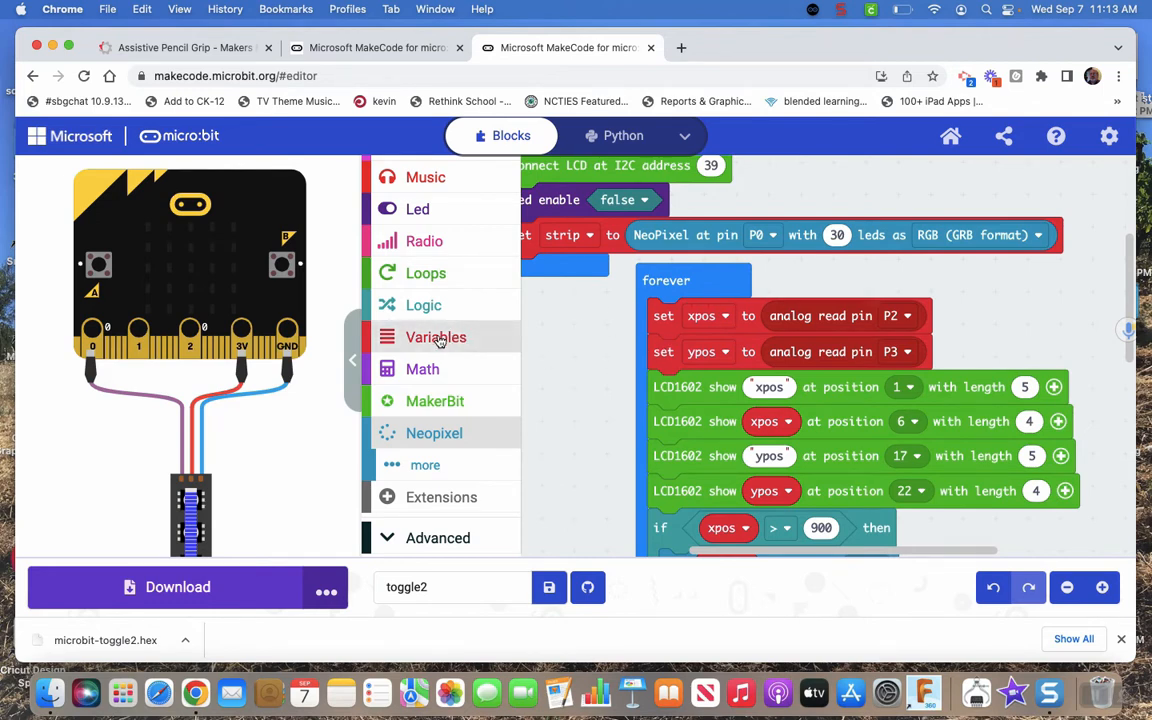
{"action": "left_click", "coordinate": [436, 337]}
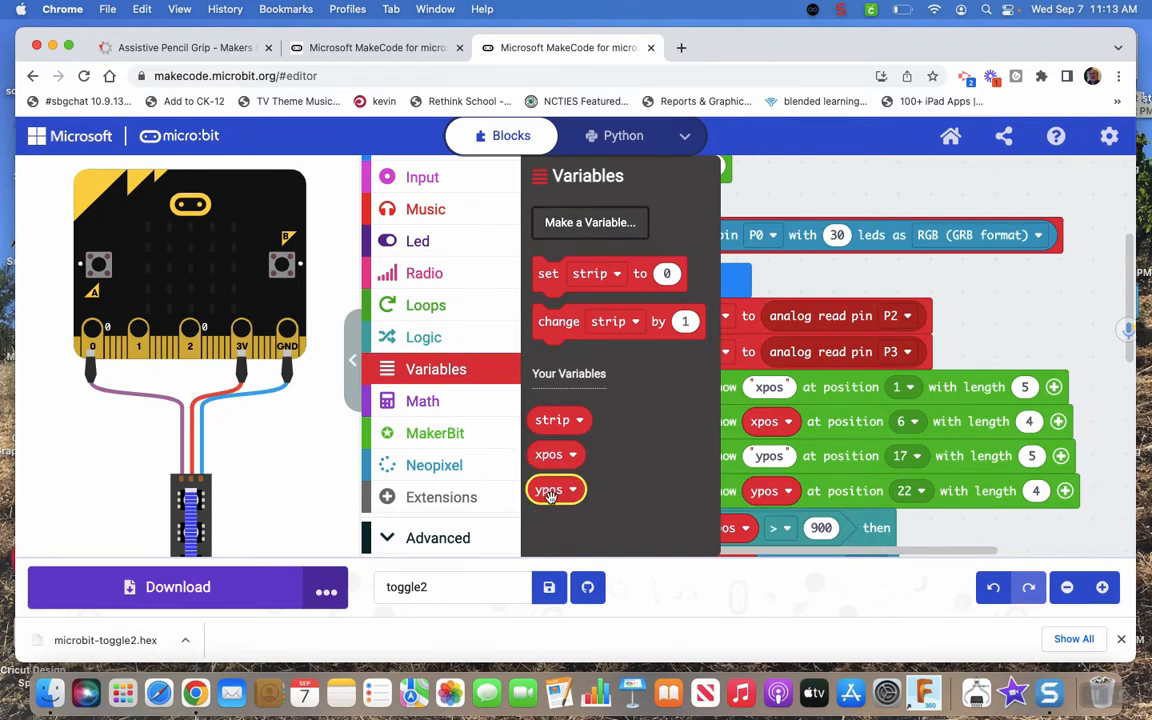
{"action": "mouse_move", "coordinate": [980, 318]}
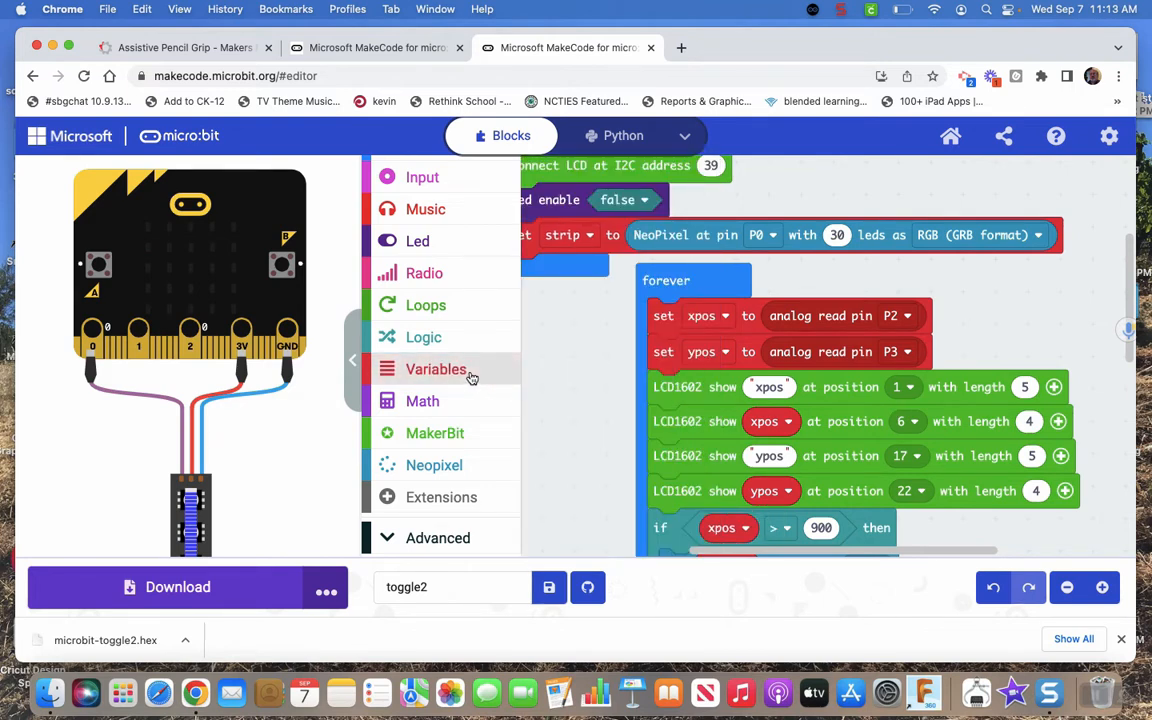
{"action": "left_click", "coordinate": [436, 369]}
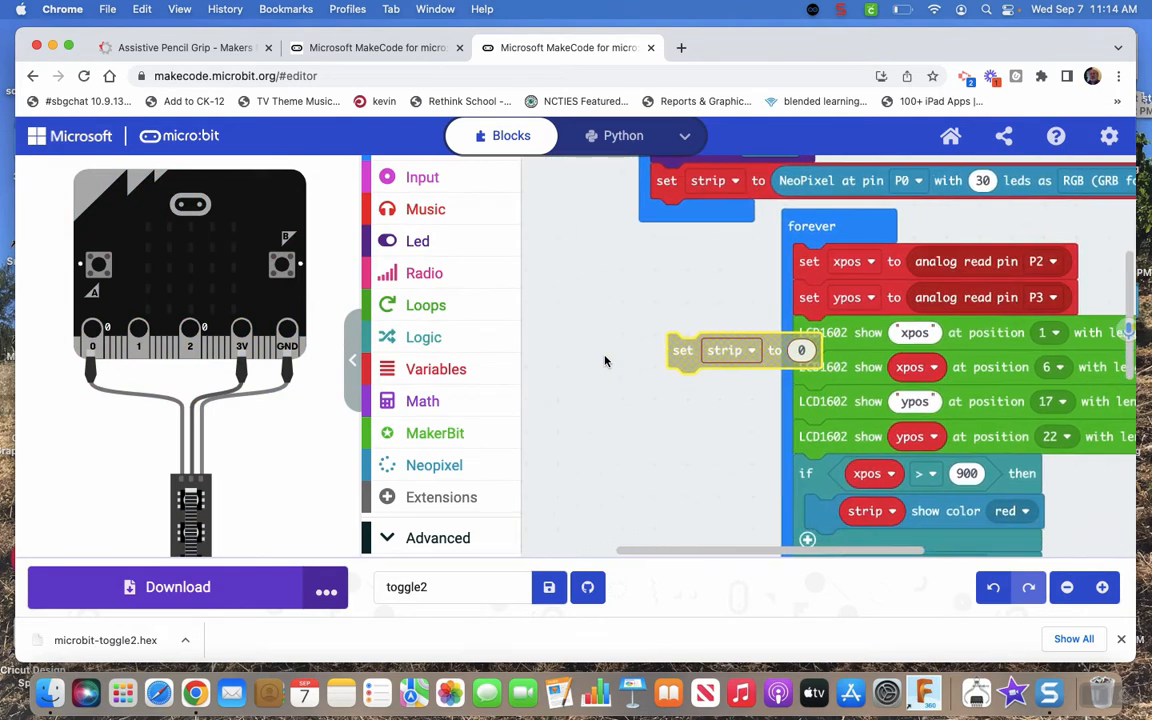
Step: Place the set block beside the forever loop and switch its variable to xpos
{"action": "left_click_drag", "start_coordinate": [740, 350], "coordinate": [655, 340]}
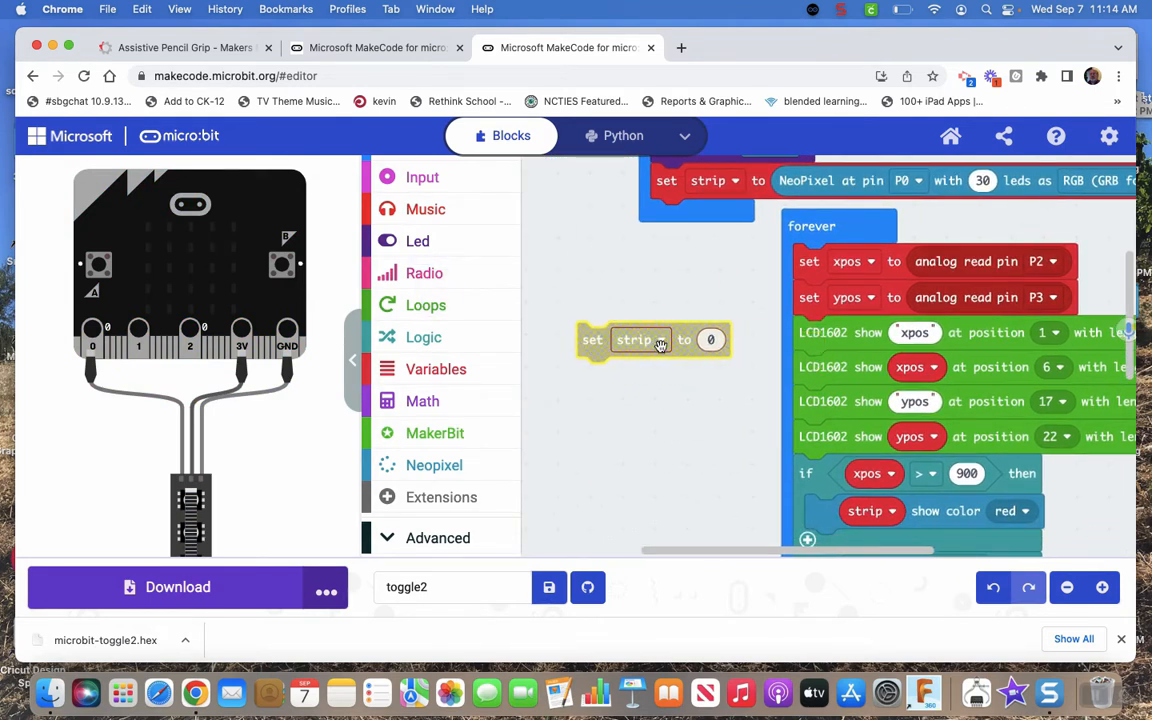
{"action": "left_click", "coordinate": [659, 340]}
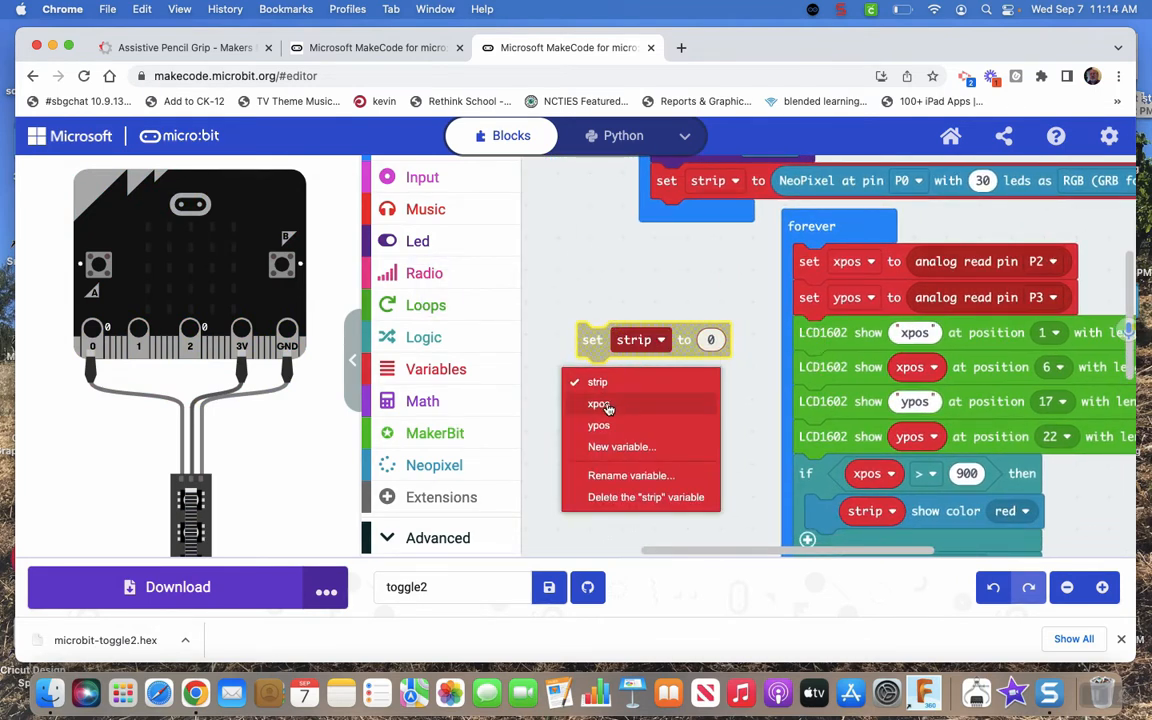
{"action": "left_click", "coordinate": [598, 404]}
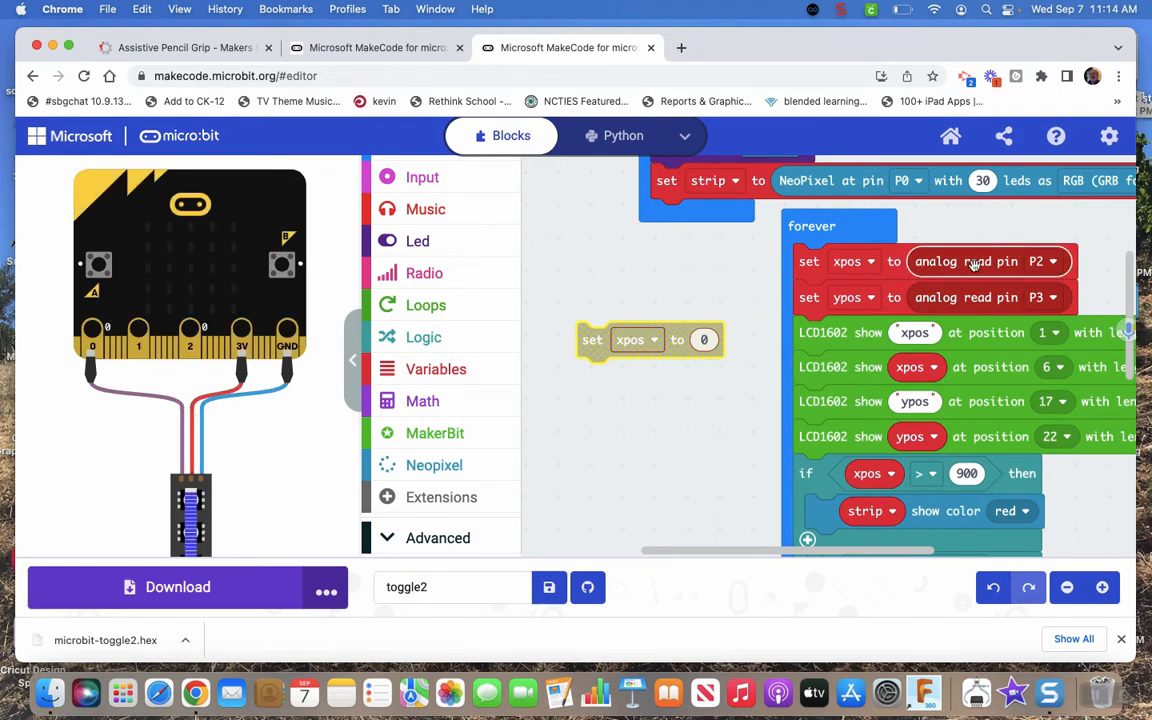
{"action": "mouse_move", "coordinate": [578, 275]}
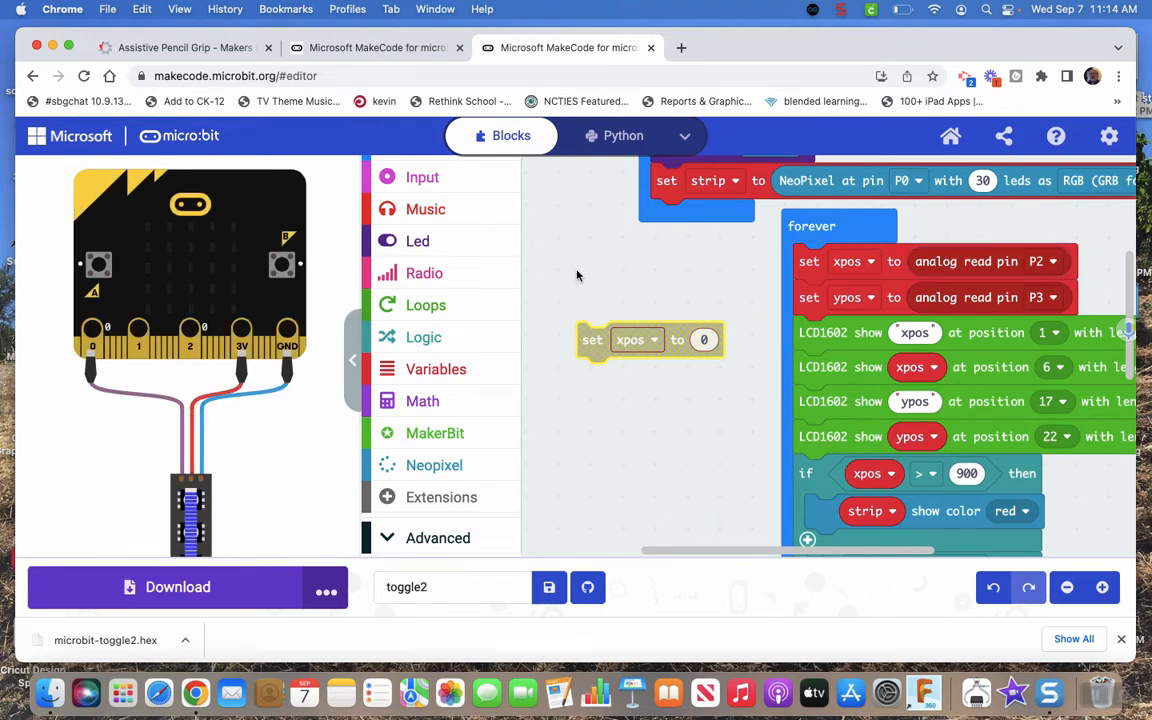
{"action": "mouse_move", "coordinate": [447, 335]}
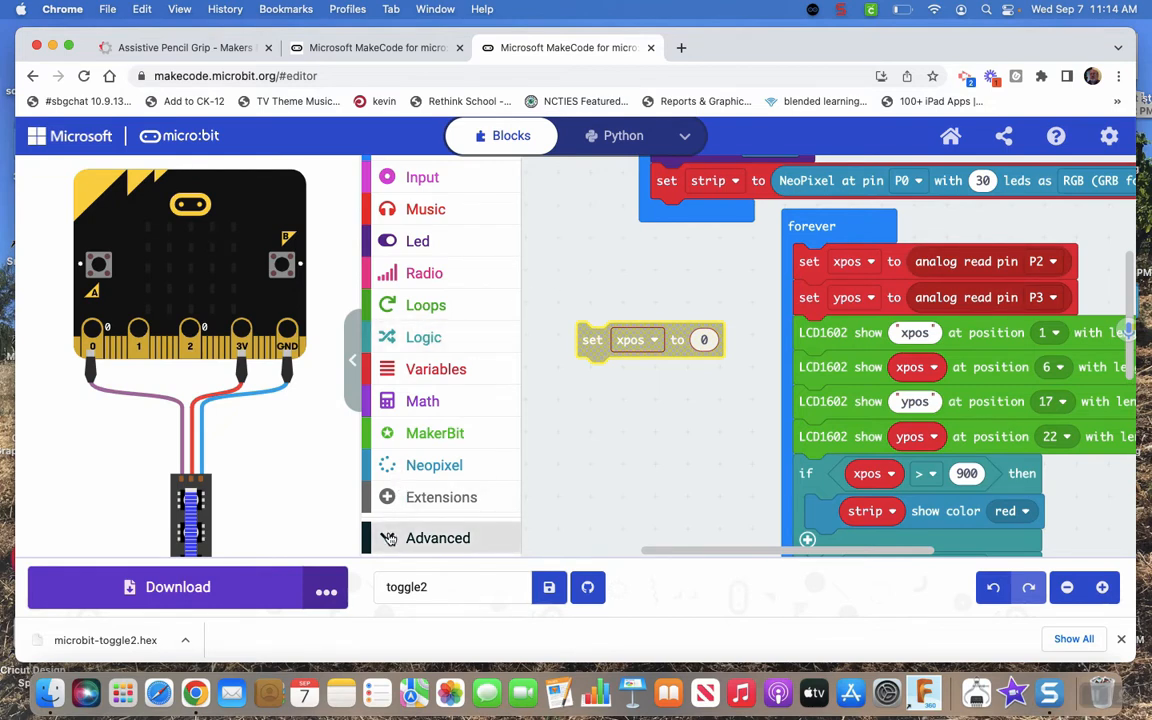
{"action": "mouse_move", "coordinate": [424, 444]}
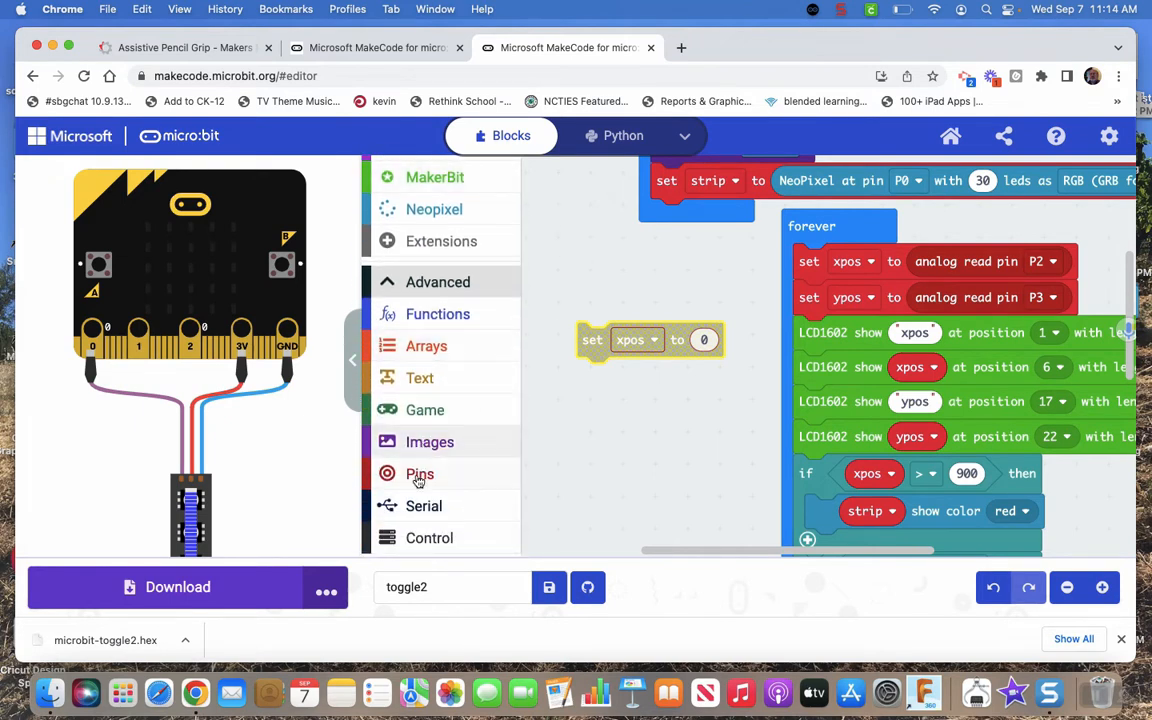
Step: Fill it with an 'analog read pin' block and choose the input pin
{"action": "left_click", "coordinate": [419, 474]}
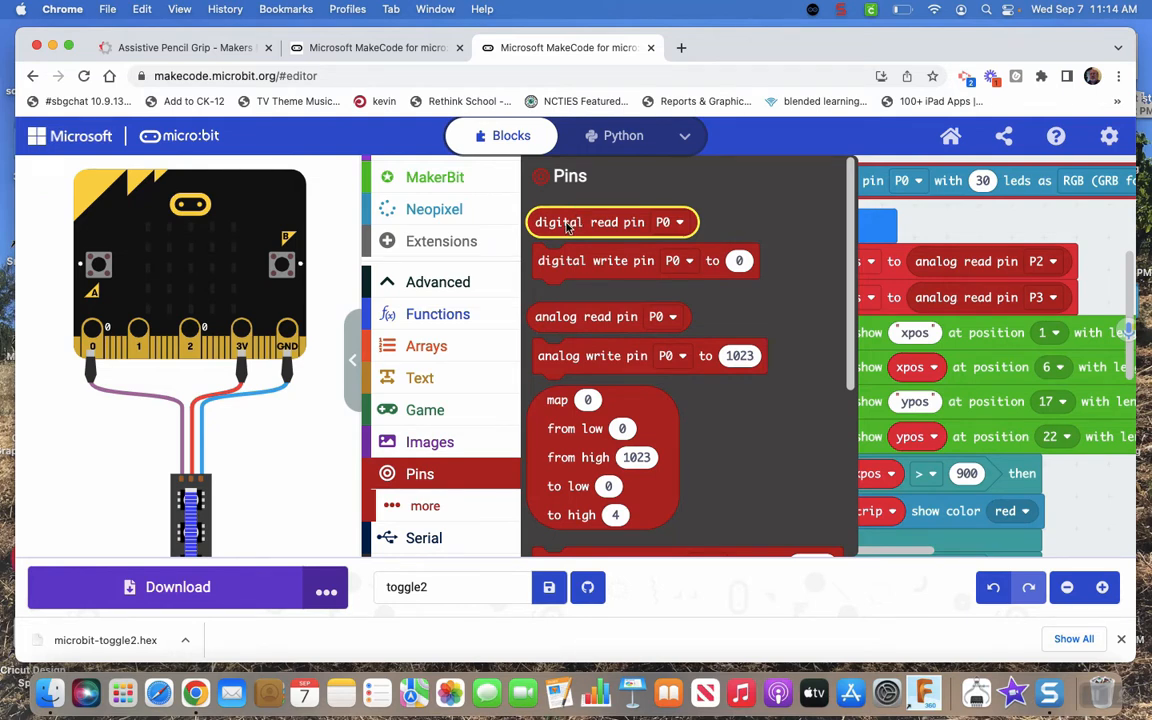
{"action": "mouse_move", "coordinate": [580, 316]}
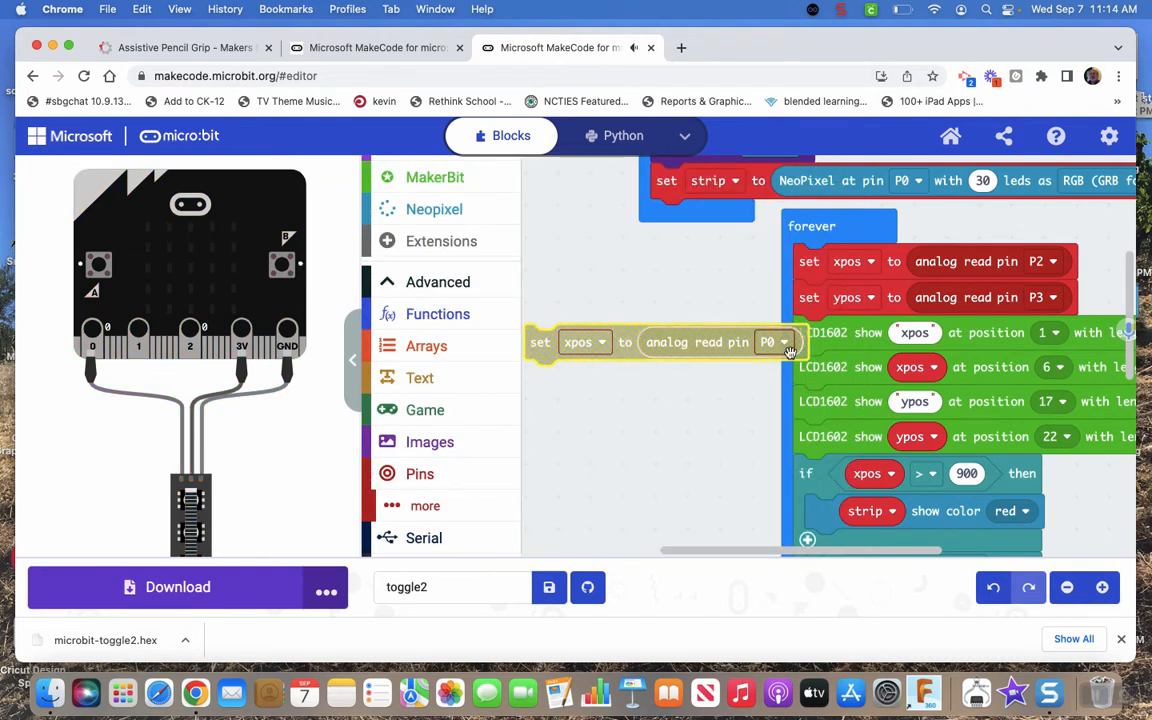
{"action": "left_click", "coordinate": [783, 342]}
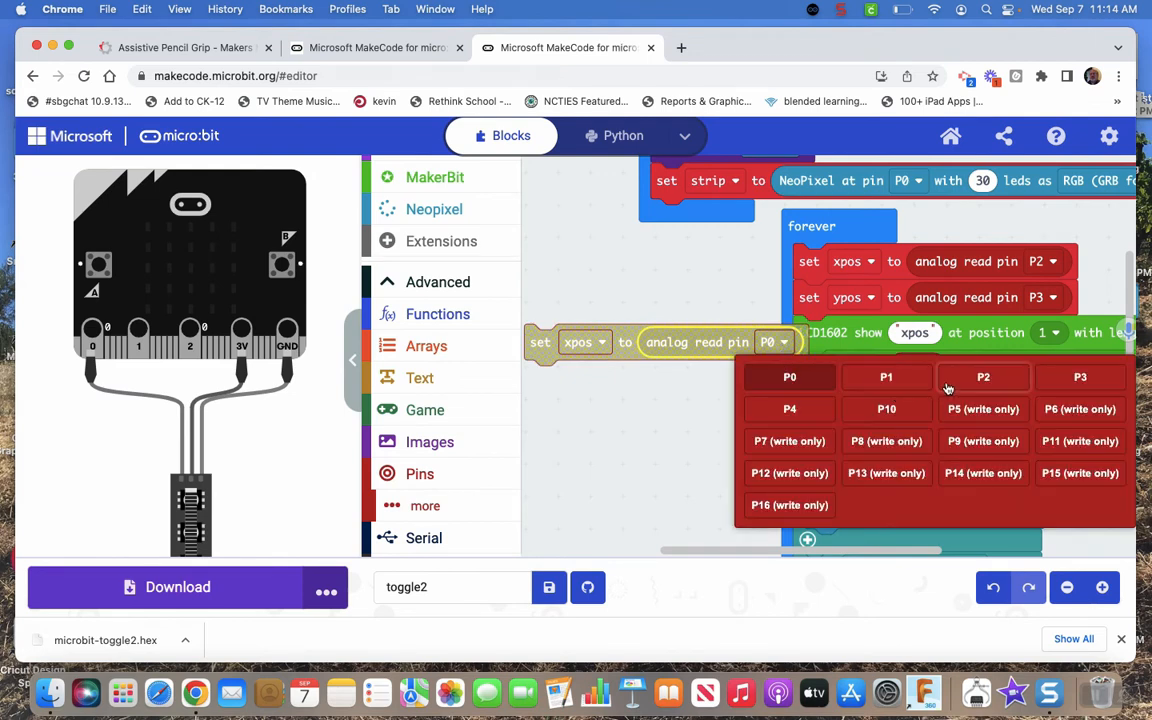
{"action": "left_click", "coordinate": [983, 377]}
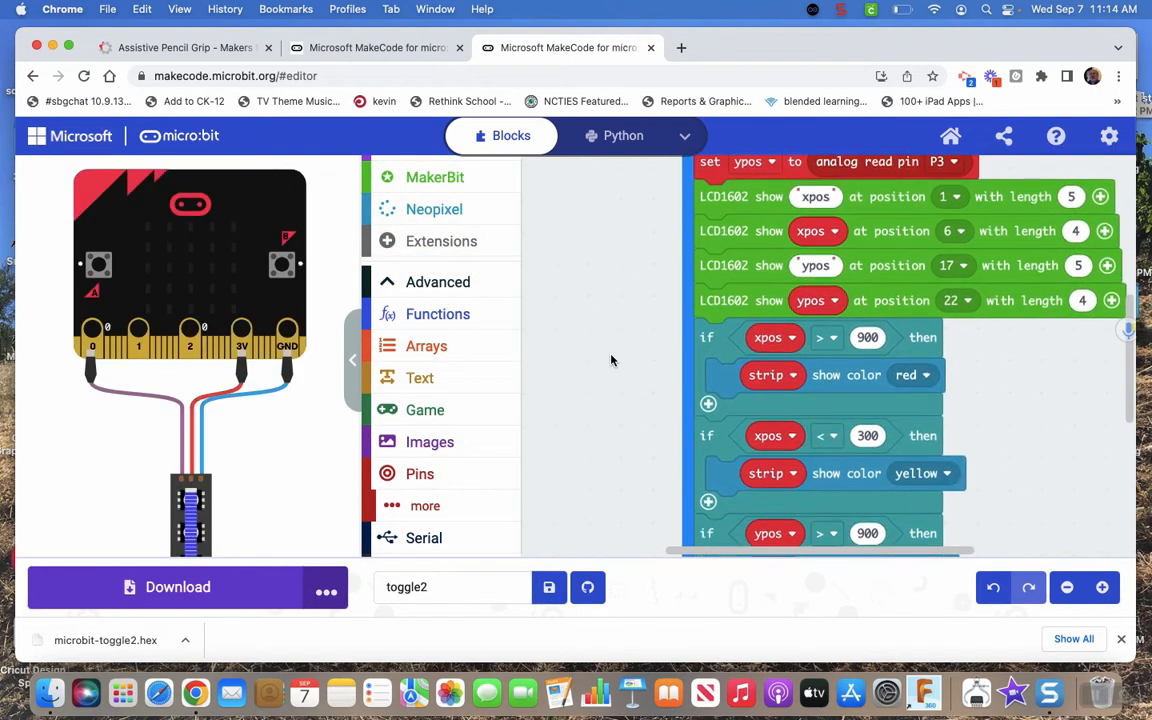
{"action": "scroll", "scroll_direction": "down", "scroll_amount": 3}
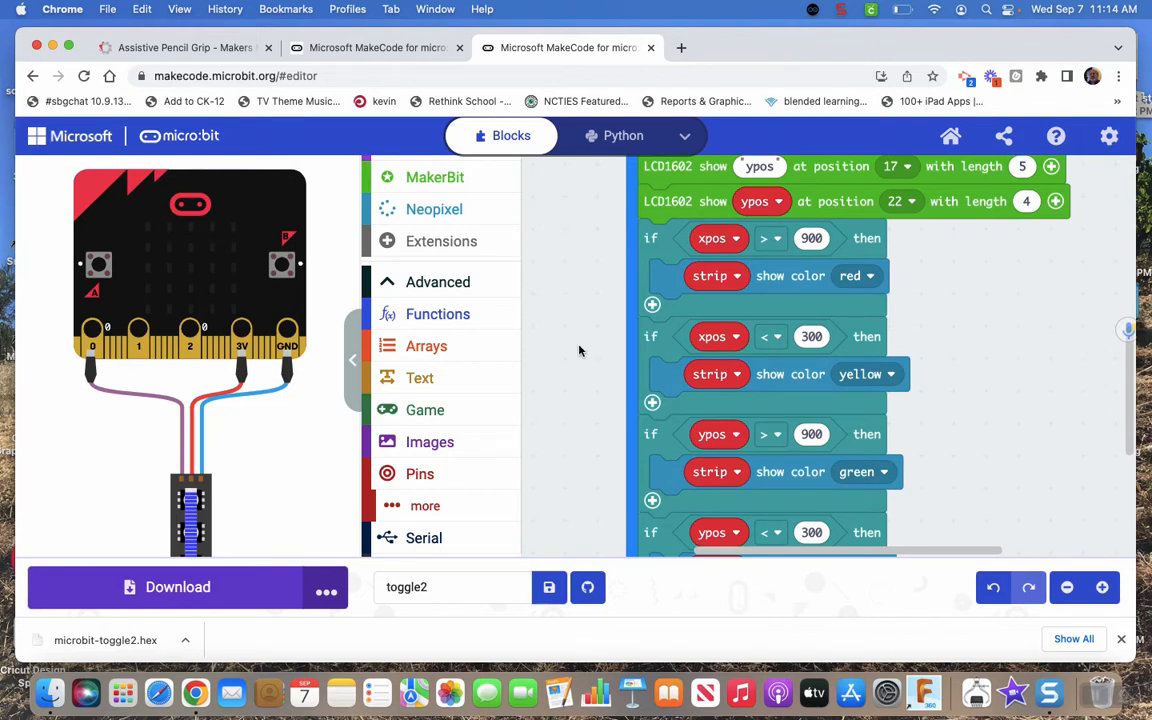
{"action": "mouse_move", "coordinate": [570, 337]}
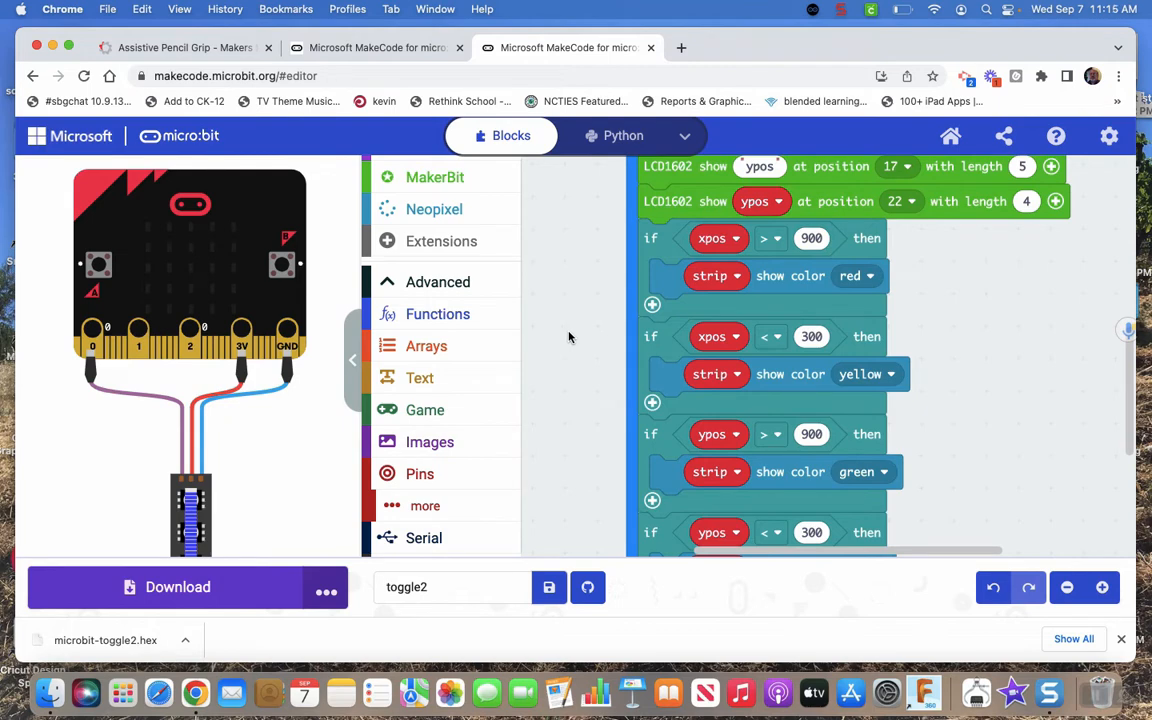
{"action": "mouse_move", "coordinate": [517, 313]}
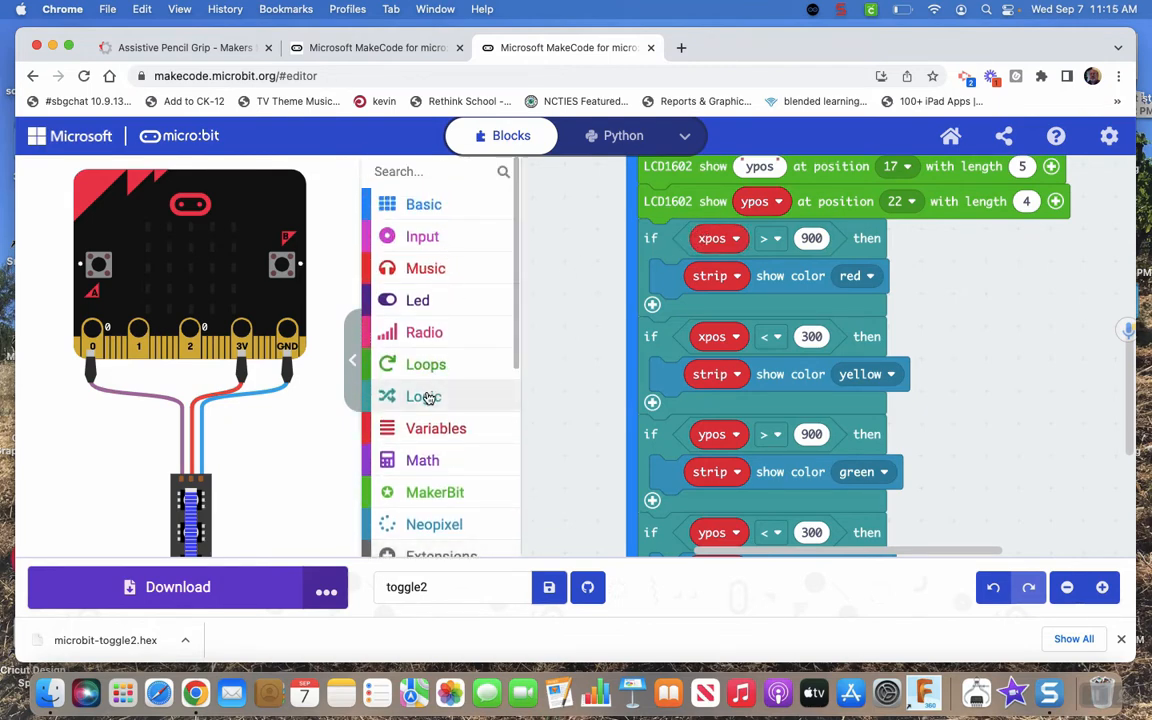
Step: Build a loose 'xpos > 900' comparison from the Logic blocks
{"action": "left_click", "coordinate": [423, 396]}
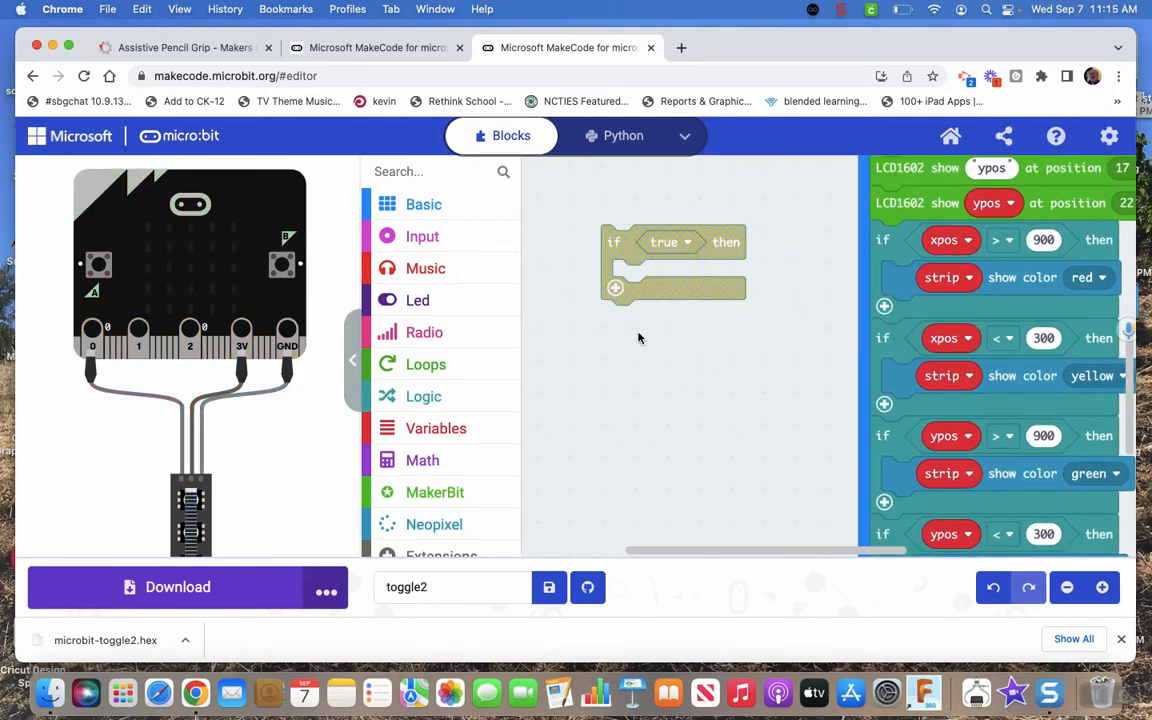
{"action": "mouse_move", "coordinate": [423, 396]}
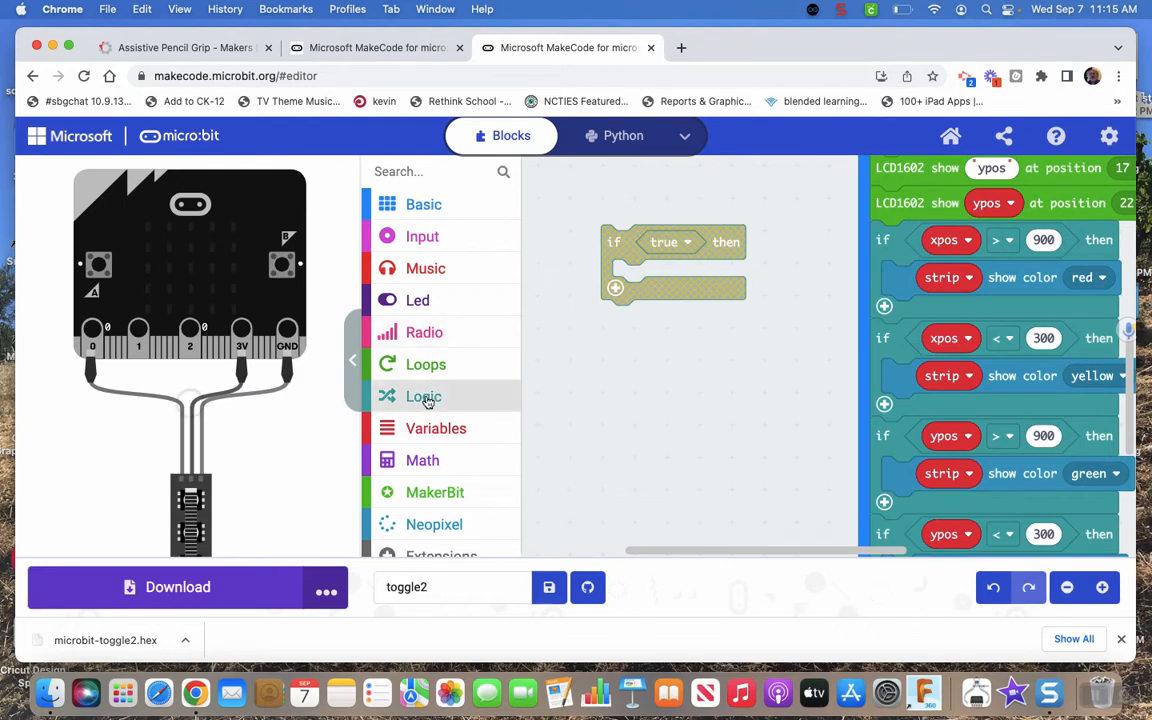
{"action": "left_click", "coordinate": [423, 396]}
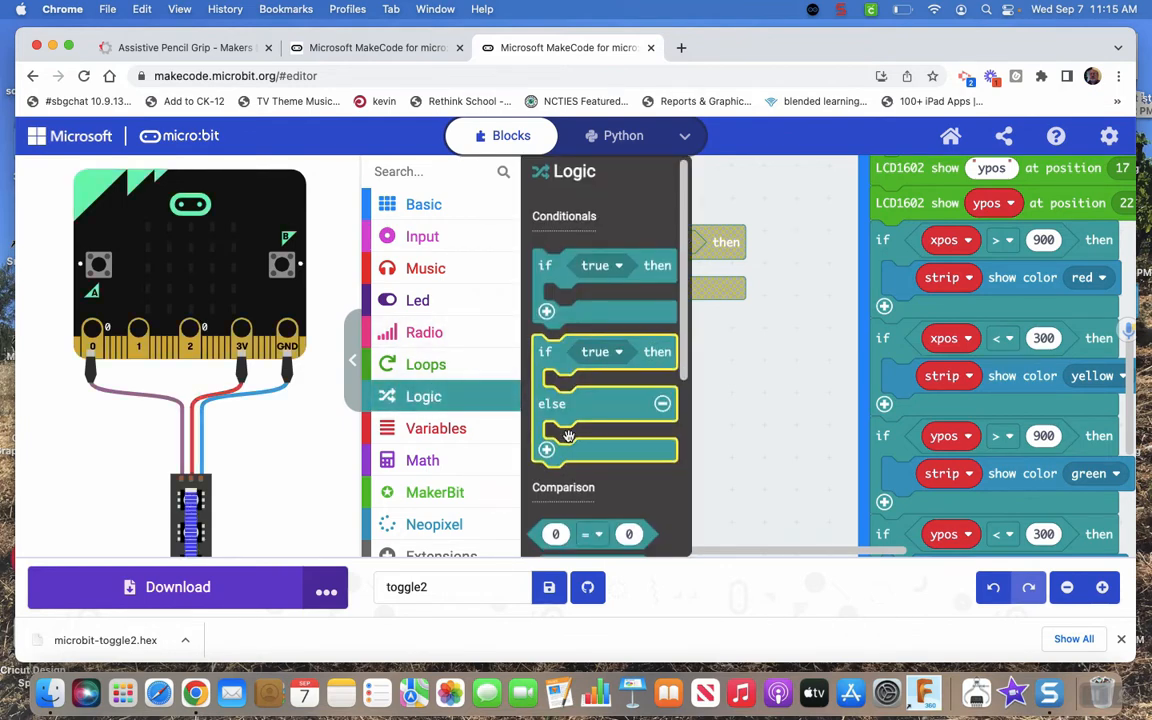
{"action": "scroll", "scroll_direction": "down", "scroll_amount": 3}
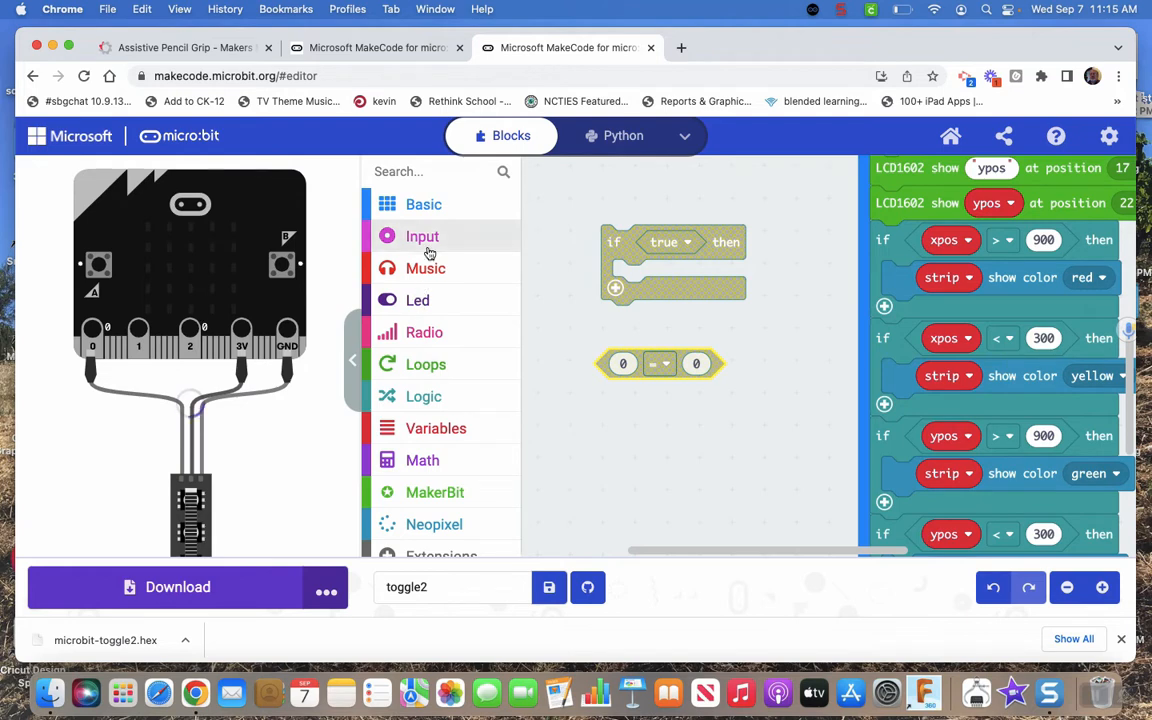
{"action": "mouse_move", "coordinate": [432, 428]}
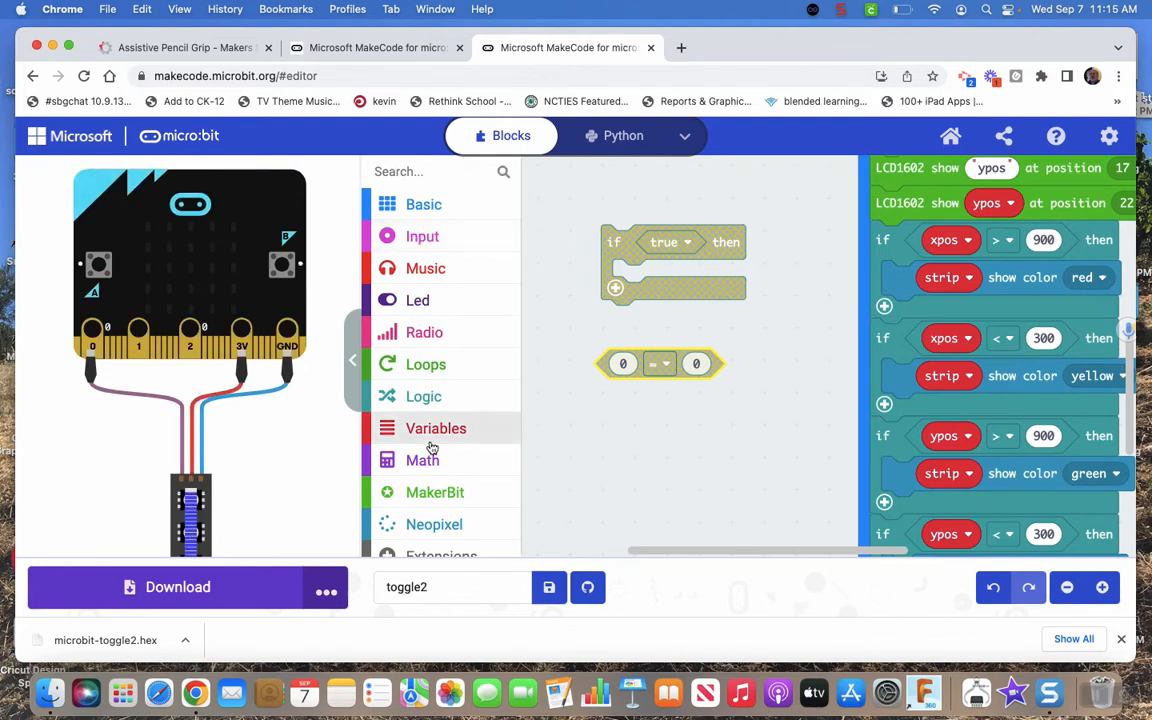
{"action": "mouse_move", "coordinate": [430, 433]}
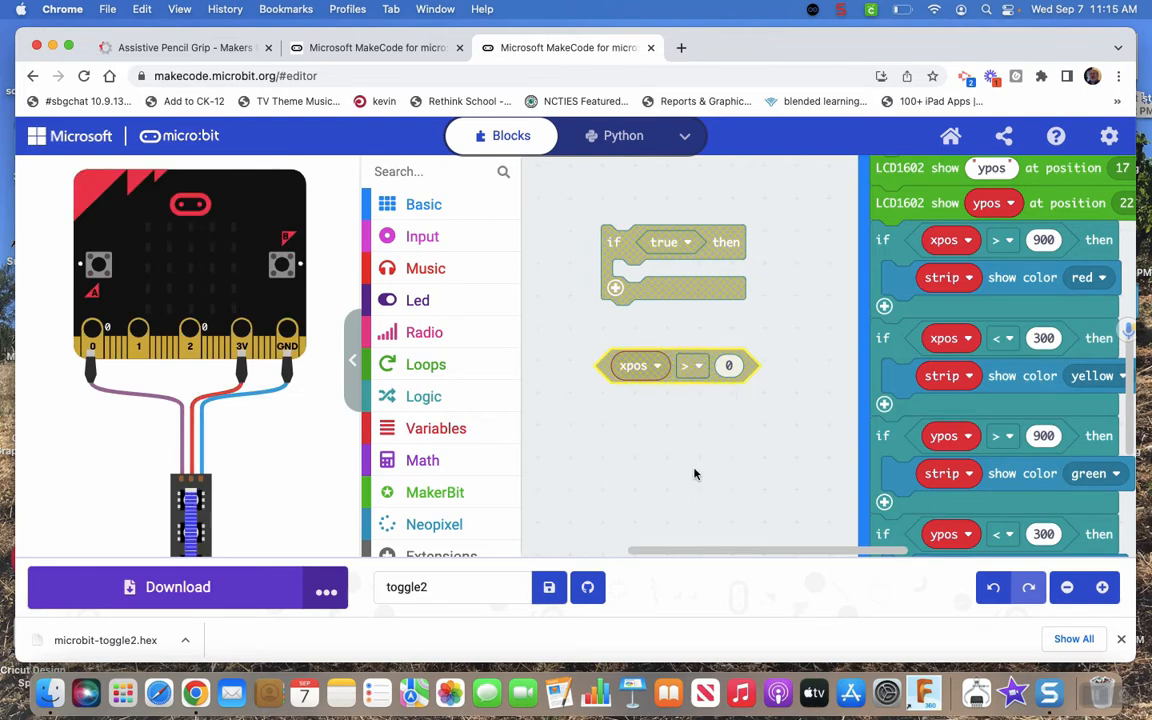
{"action": "left_click", "coordinate": [728, 365]}
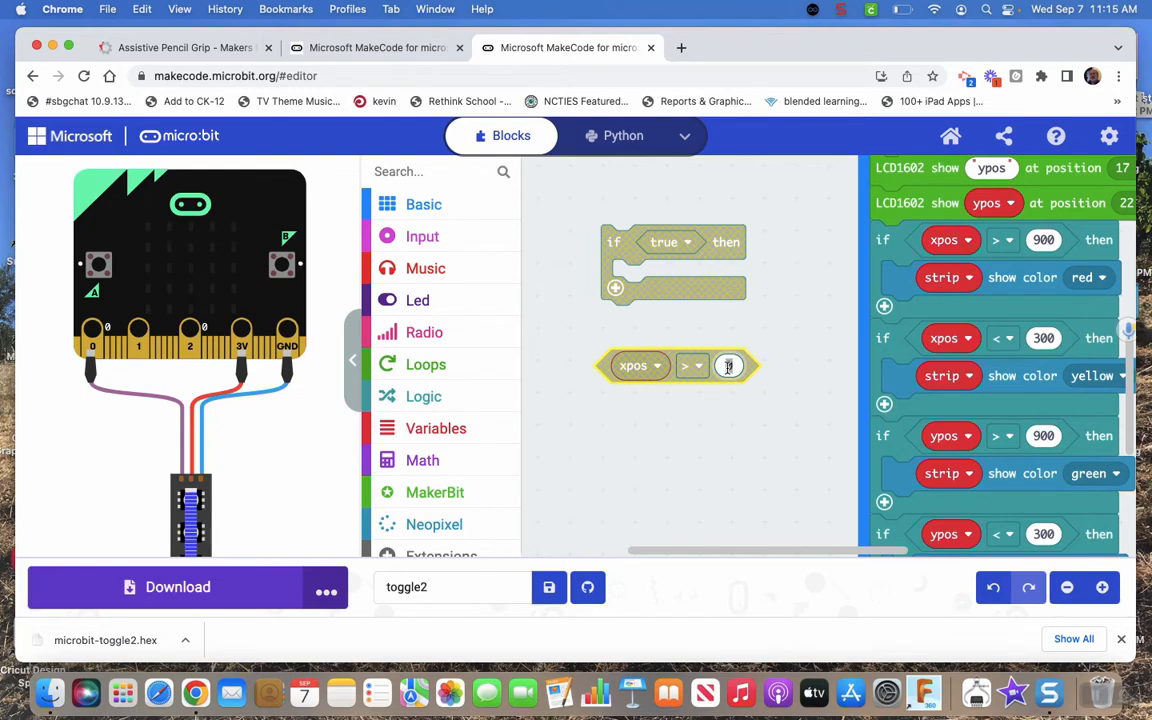
{"action": "type", "text": "900"}
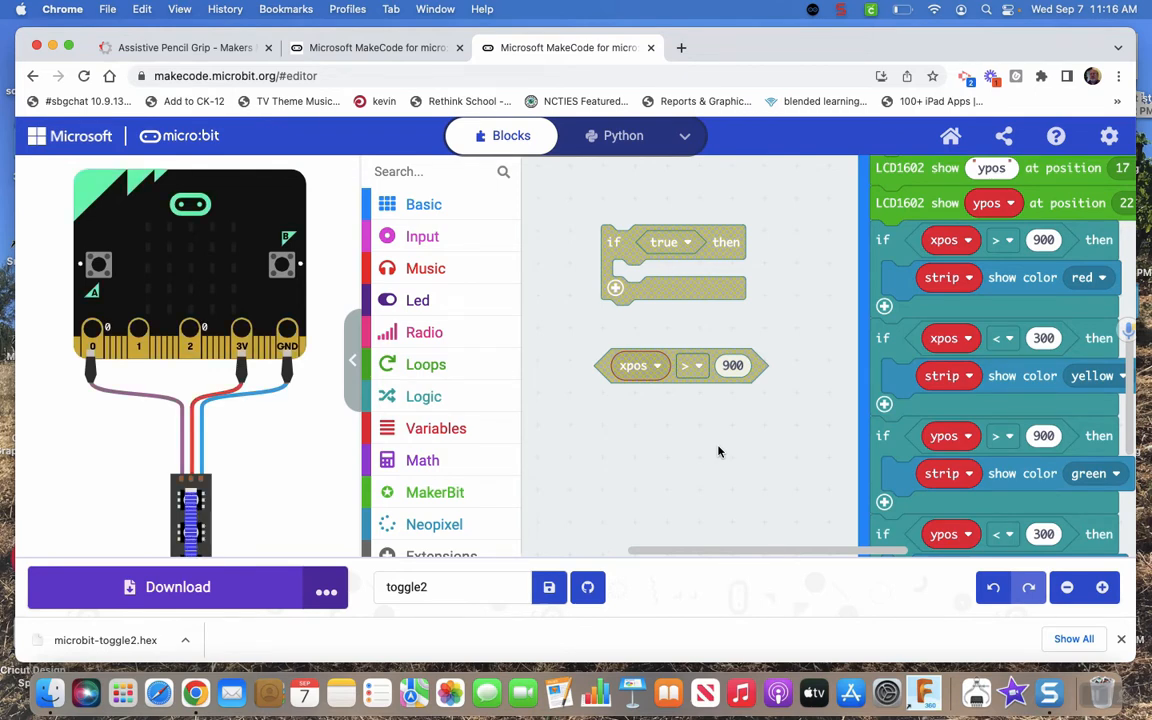
{"action": "mouse_move", "coordinate": [700, 446]}
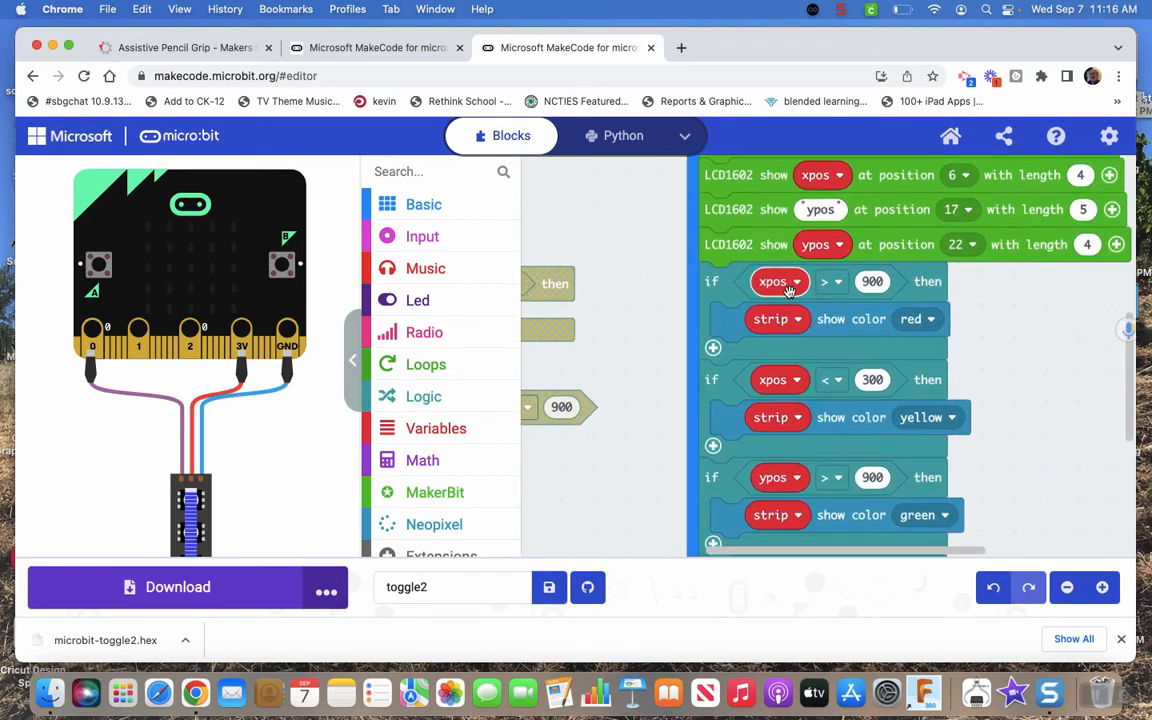
{"action": "mouse_move", "coordinate": [741, 355]}
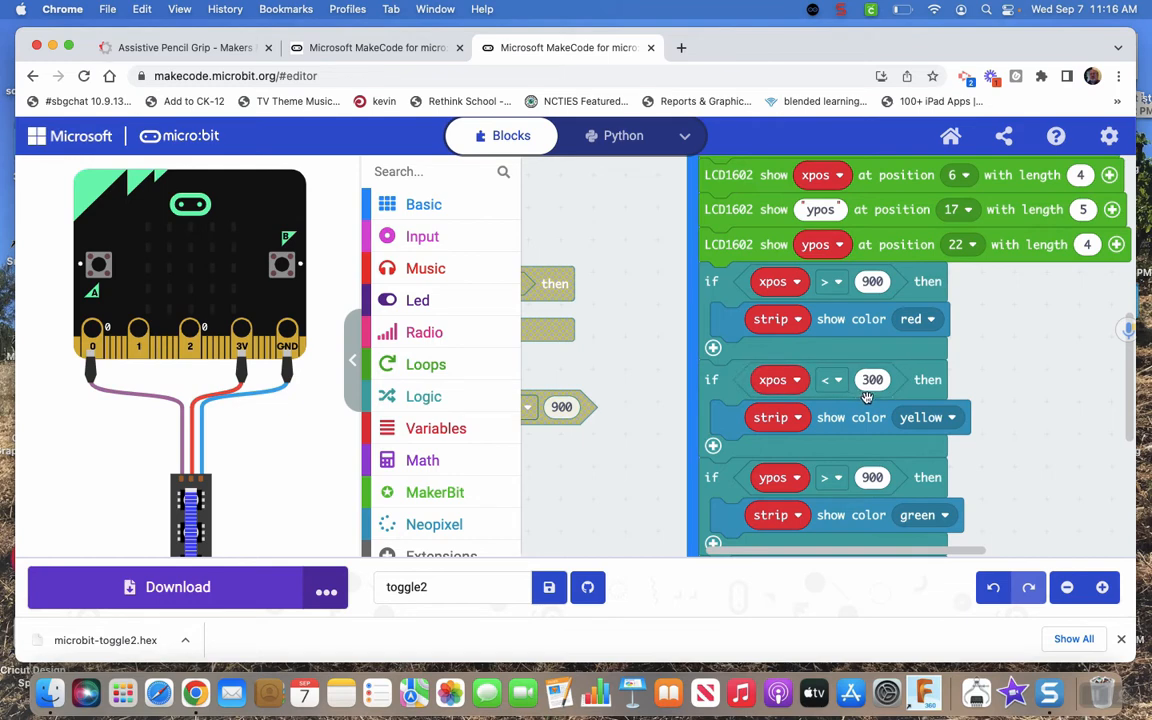
{"action": "mouse_move", "coordinate": [919, 380]}
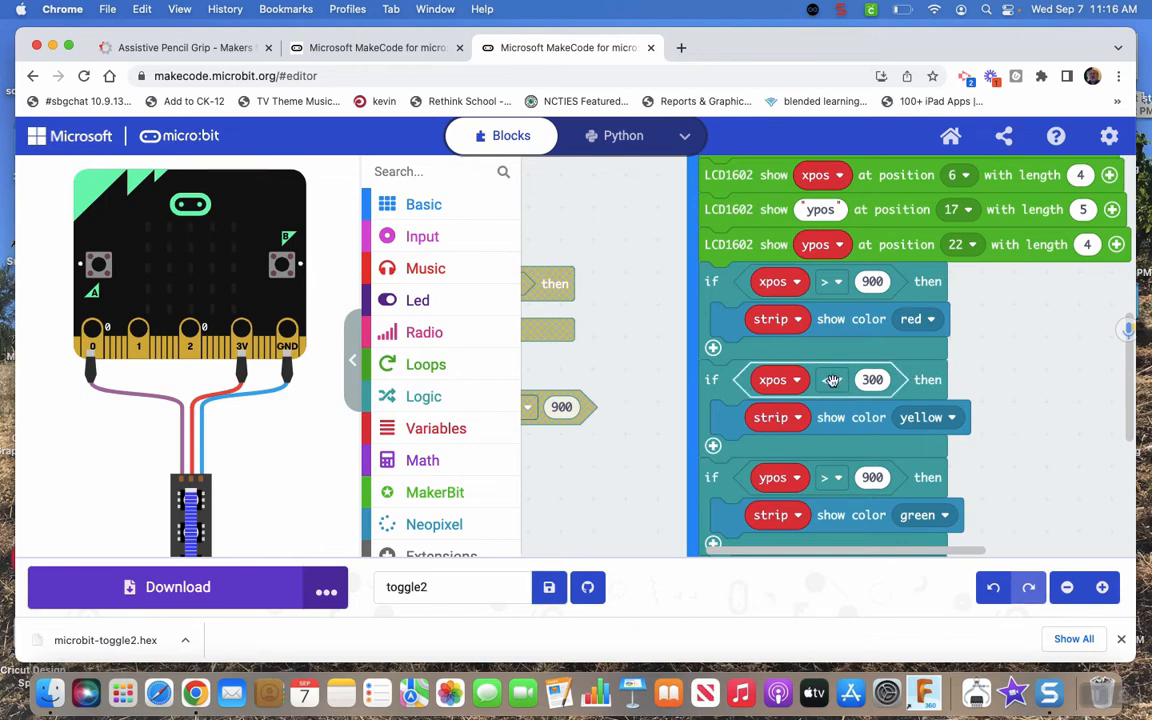
{"action": "left_click", "coordinate": [830, 379]}
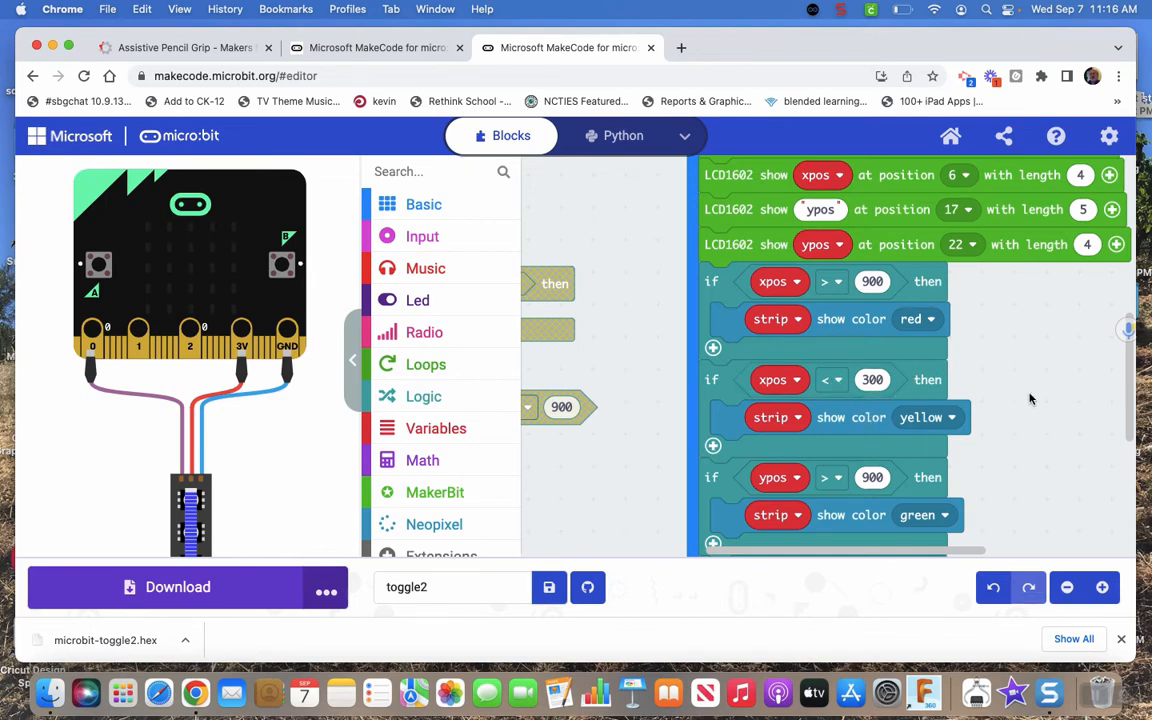
{"action": "scroll", "scroll_direction": "down", "scroll_amount": 3}
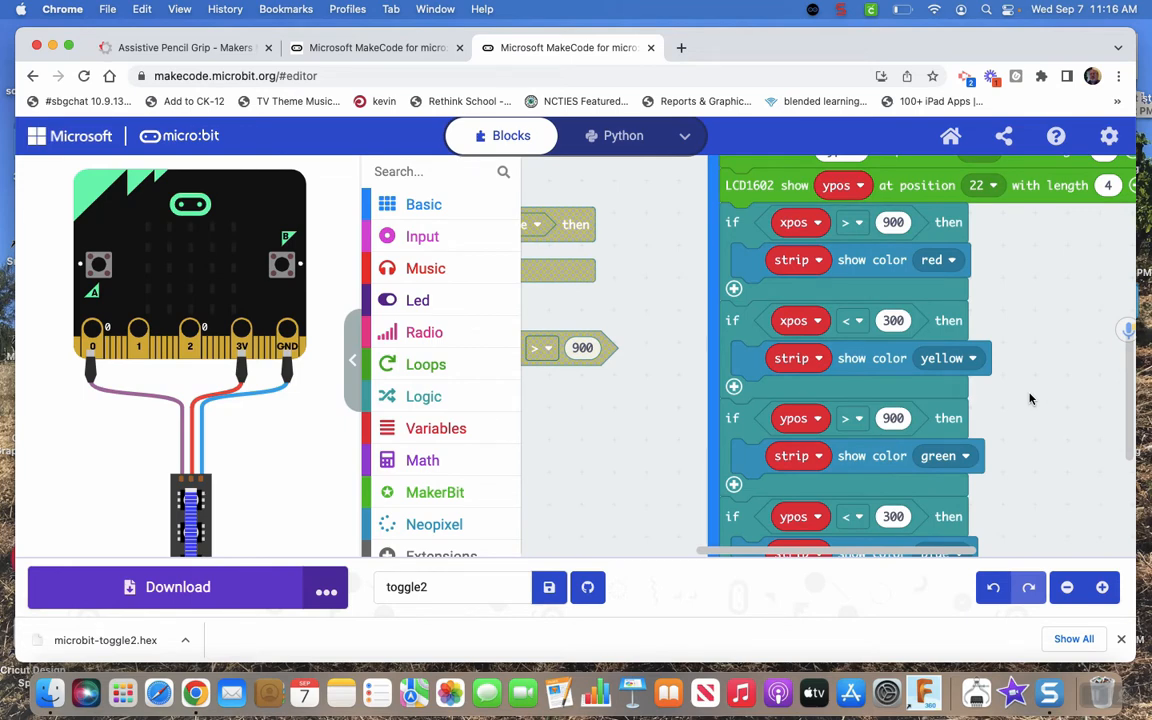
{"action": "scroll", "scroll_direction": "down", "scroll_amount": 3}
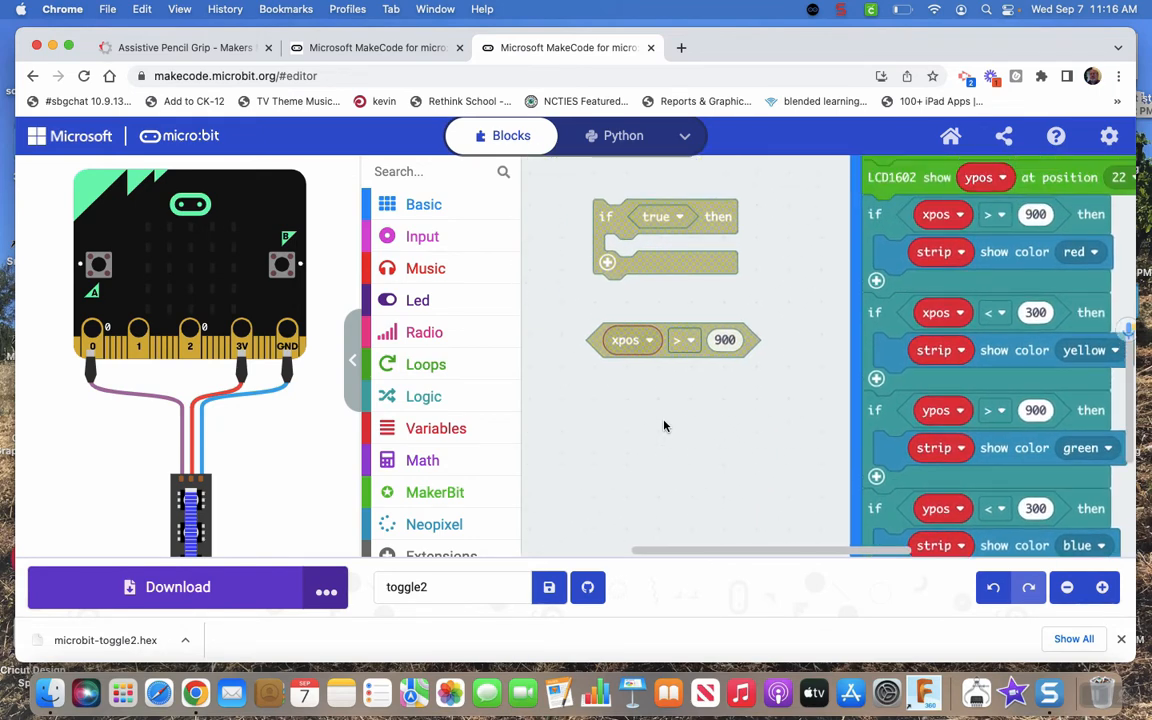
{"action": "mouse_move", "coordinate": [597, 345]}
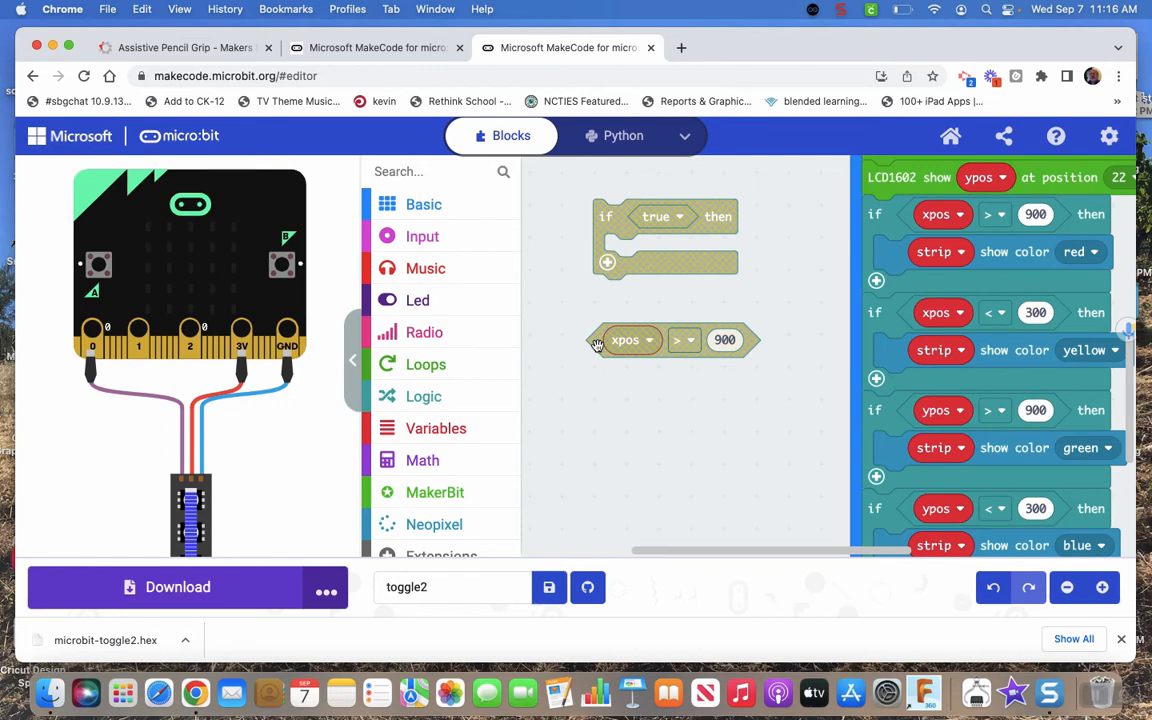
Step: Use xpos > 900 as the if condition and add 'strip show color red' inside
{"action": "left_click_drag", "start_coordinate": [625, 339], "coordinate": [665, 219]}
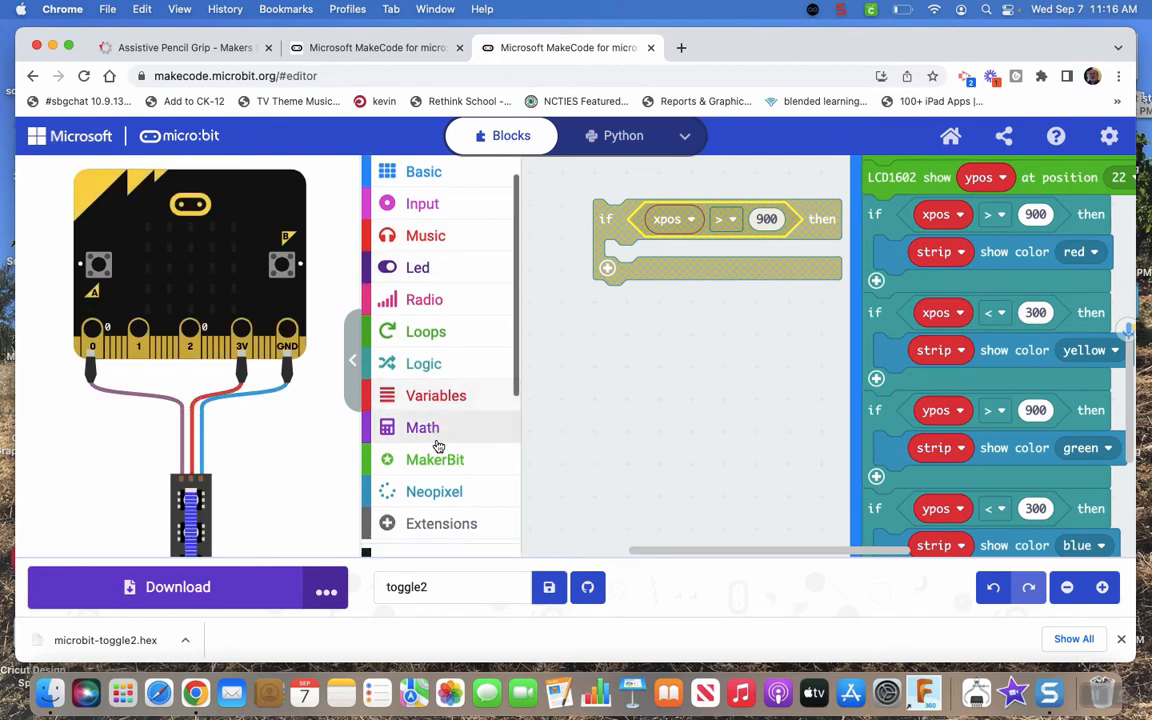
{"action": "mouse_move", "coordinate": [418, 491]}
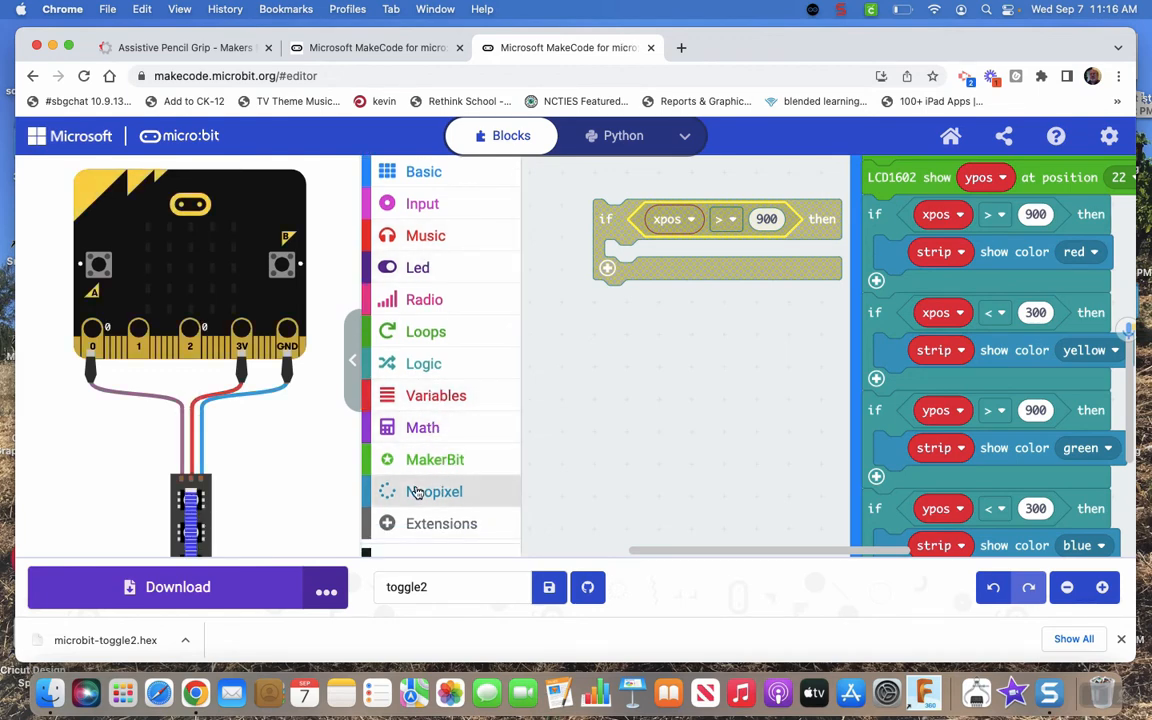
{"action": "left_click", "coordinate": [434, 491]}
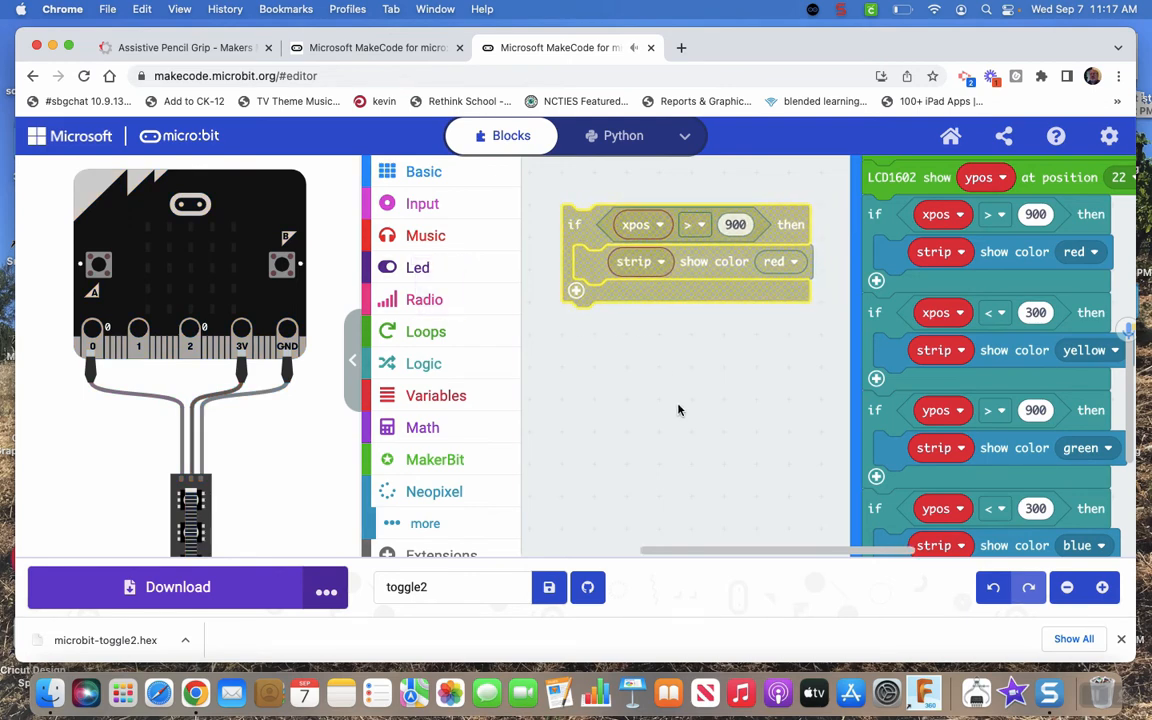
{"action": "mouse_move", "coordinate": [707, 375]}
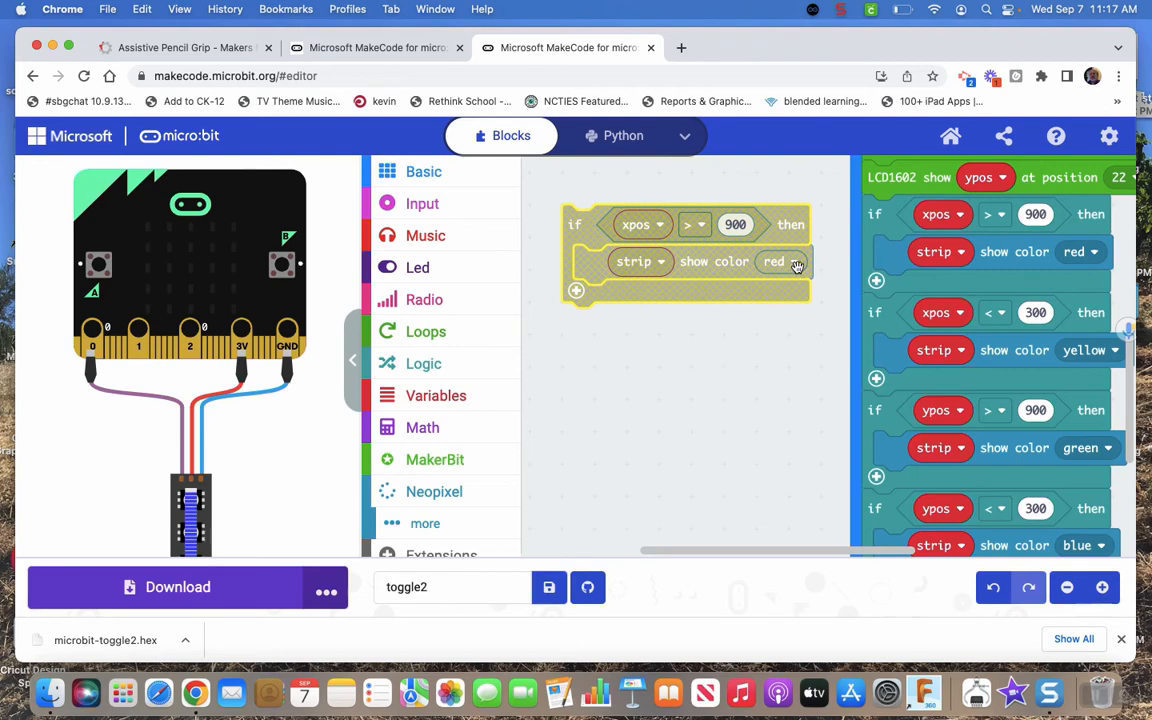
{"action": "left_click", "coordinate": [781, 261]}
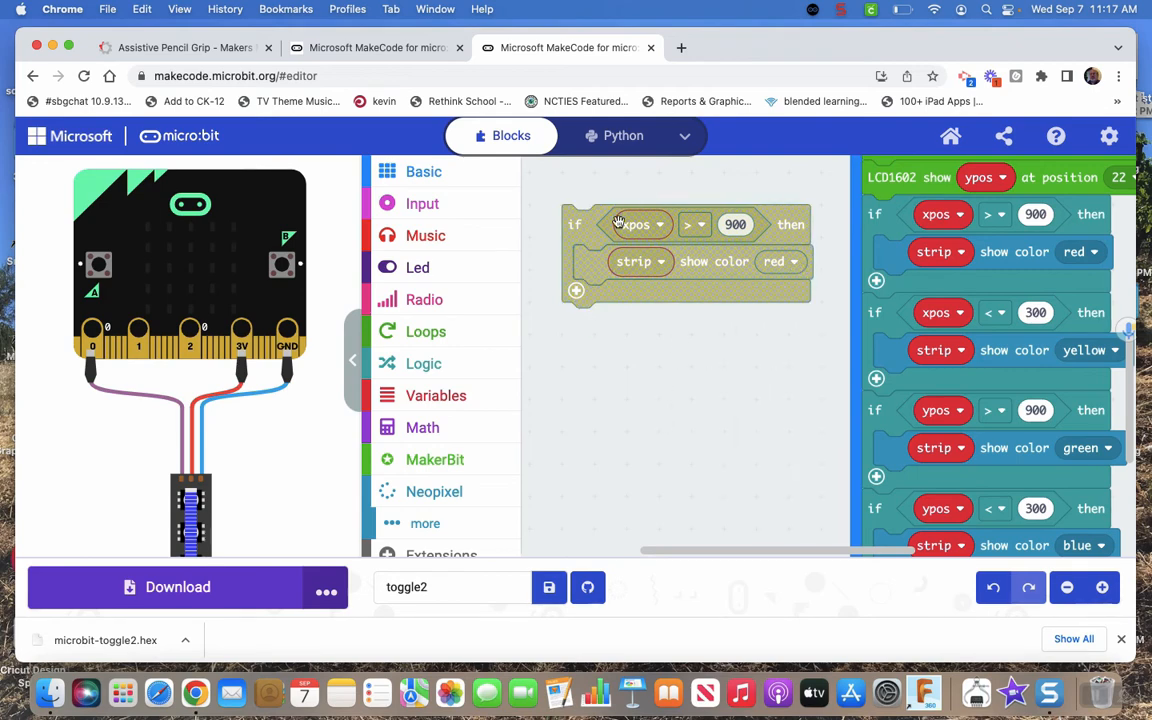
{"action": "mouse_move", "coordinate": [618, 352]}
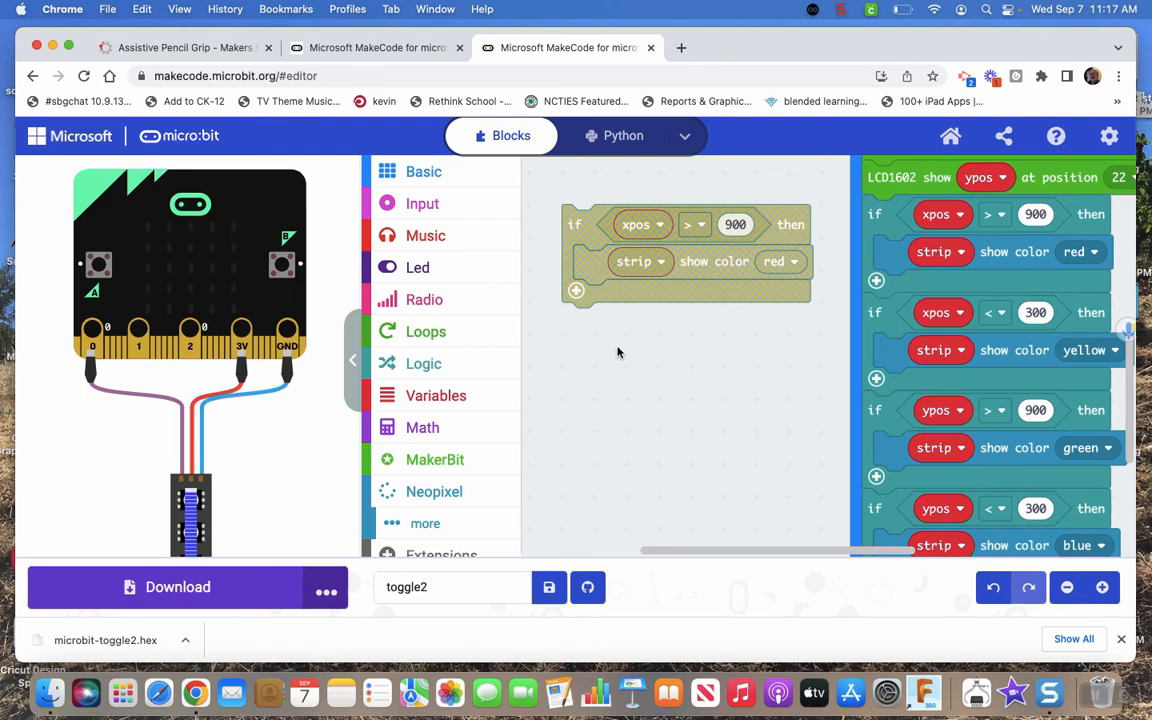
{"action": "mouse_move", "coordinate": [693, 224]}
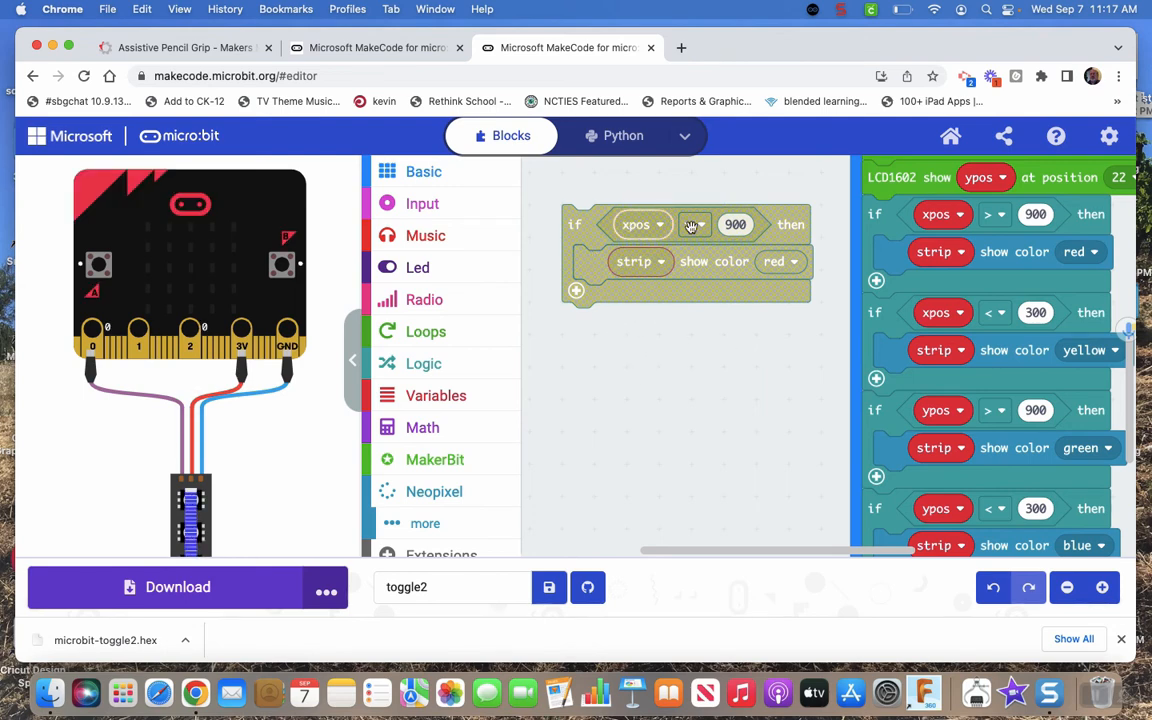
{"action": "mouse_move", "coordinate": [695, 224]}
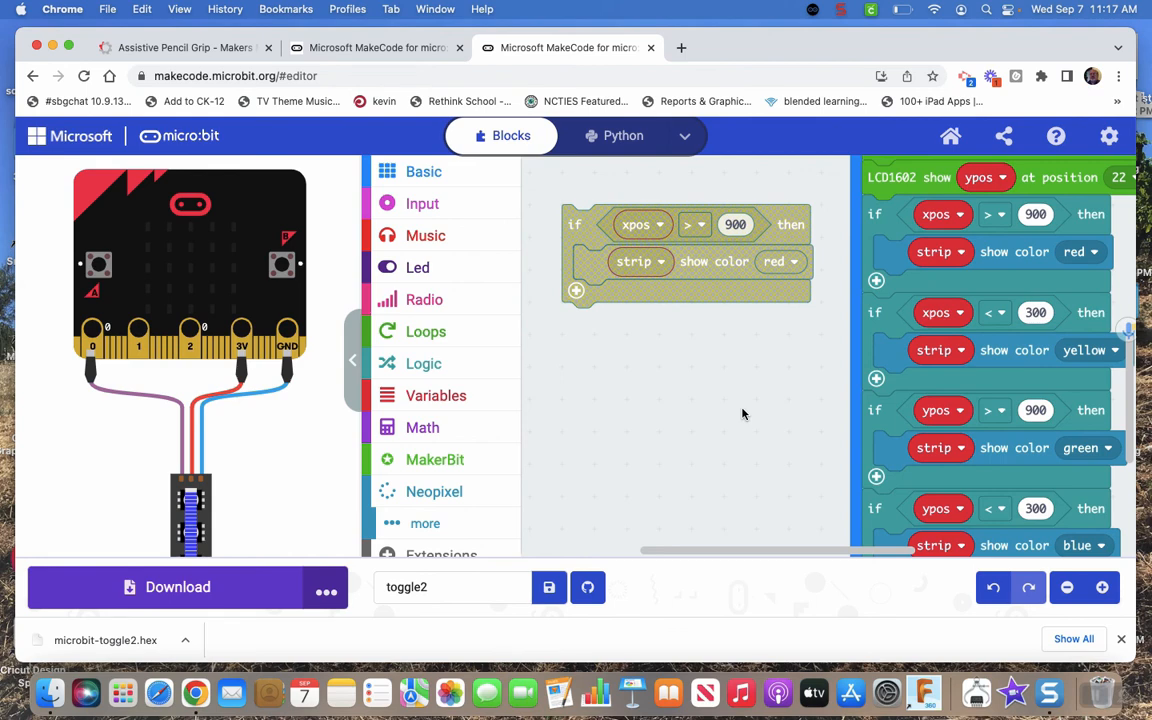
{"action": "mouse_move", "coordinate": [703, 424]}
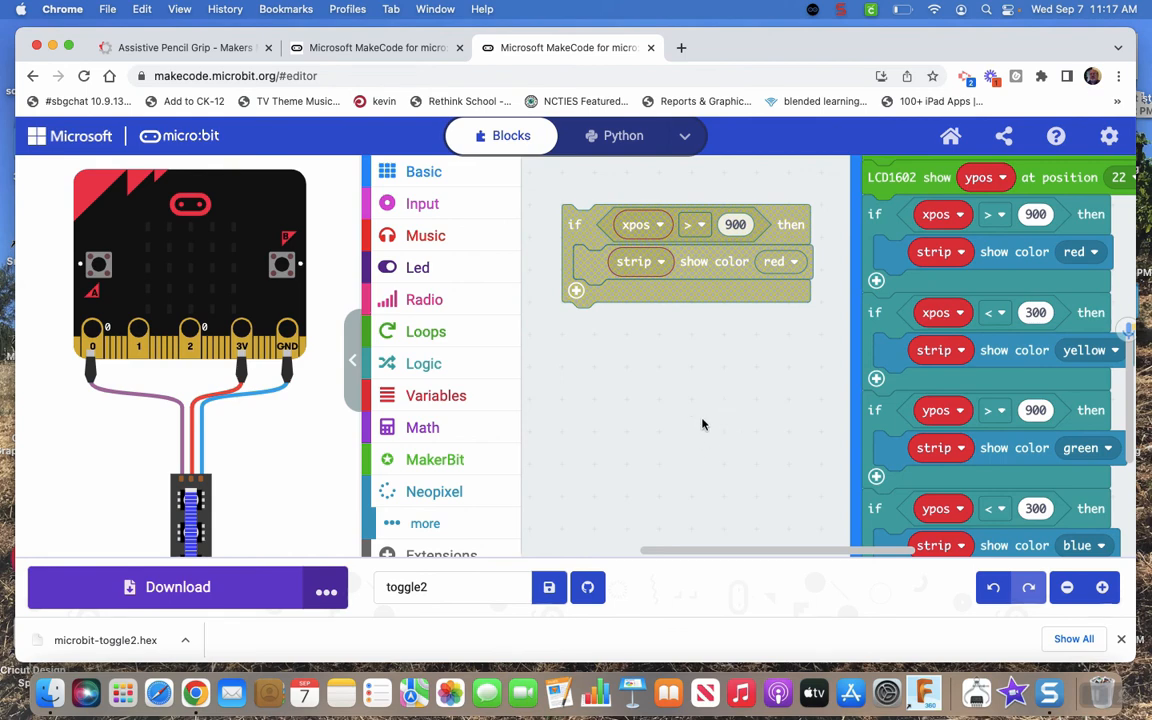
{"action": "mouse_move", "coordinate": [731, 397]}
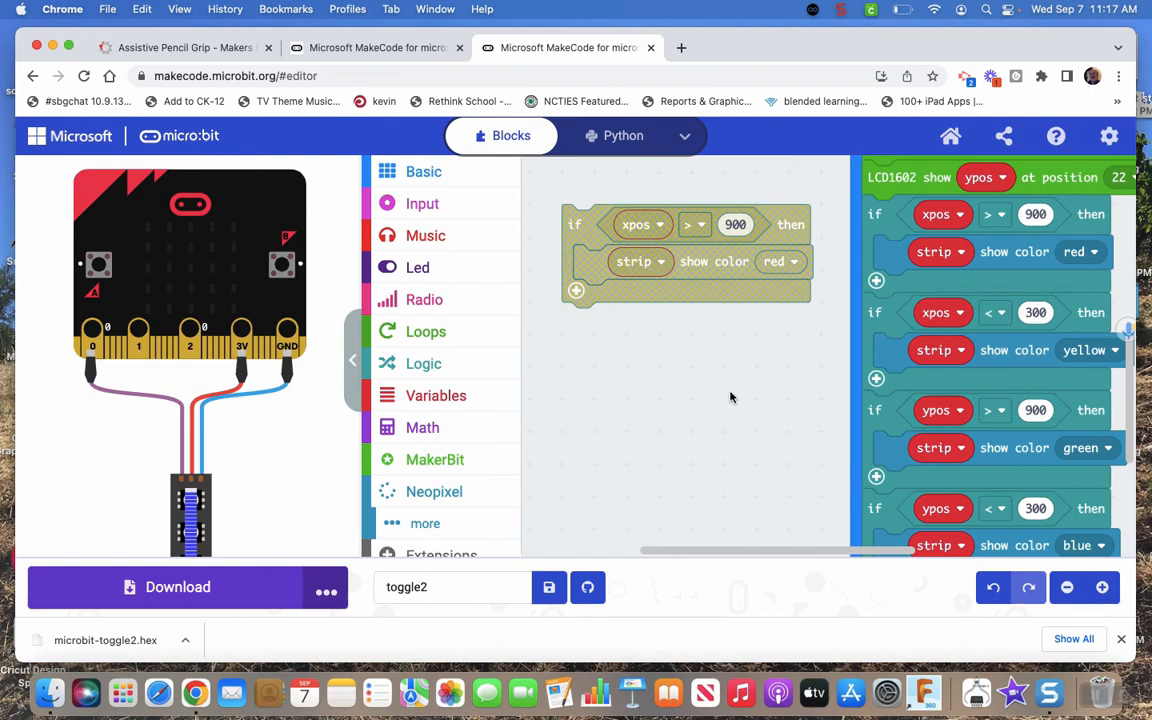